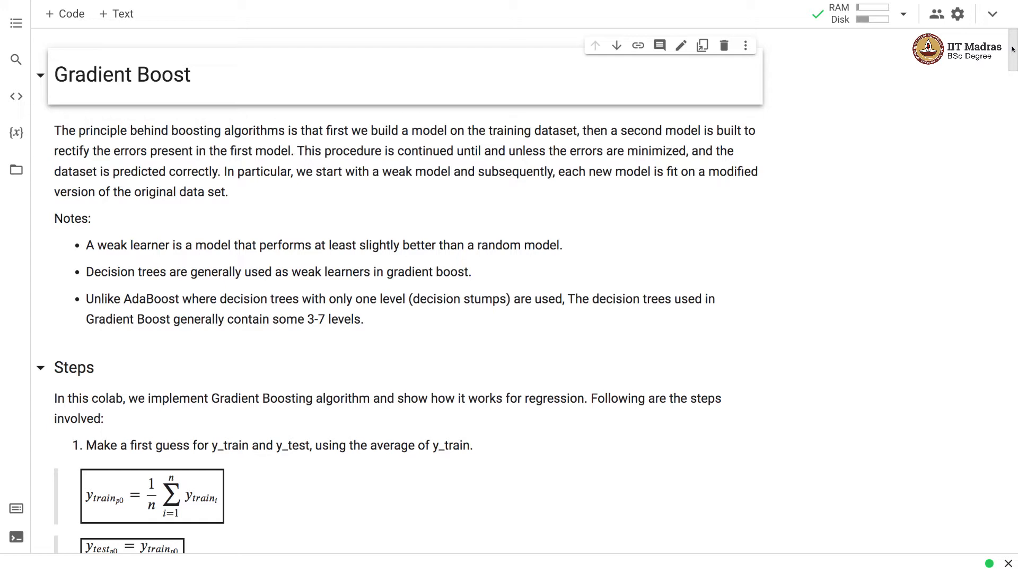
# Read through the gradient boosting algorithm steps explanation
pyautogui.scroll(-3)
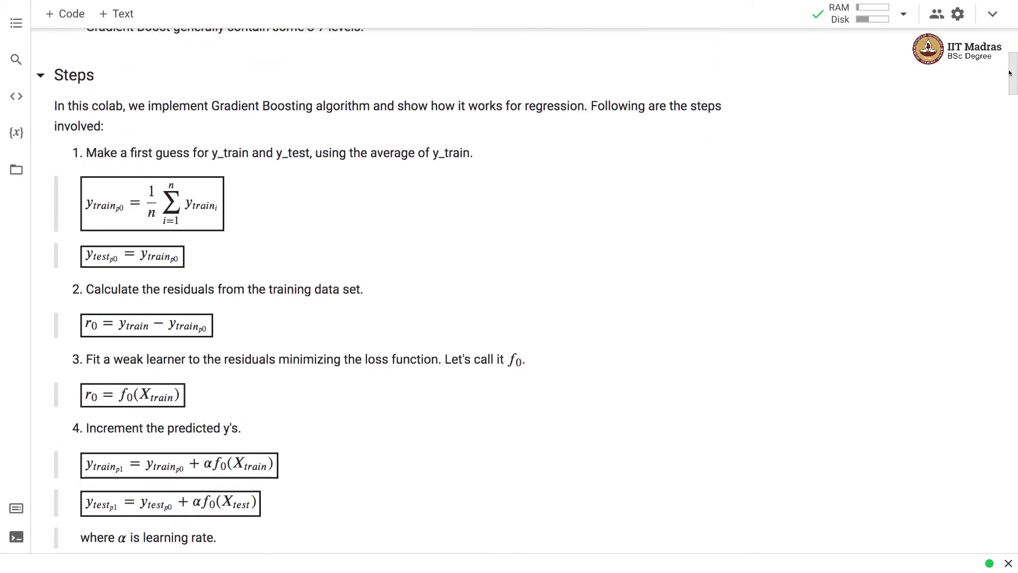
pyautogui.click(343, 124)
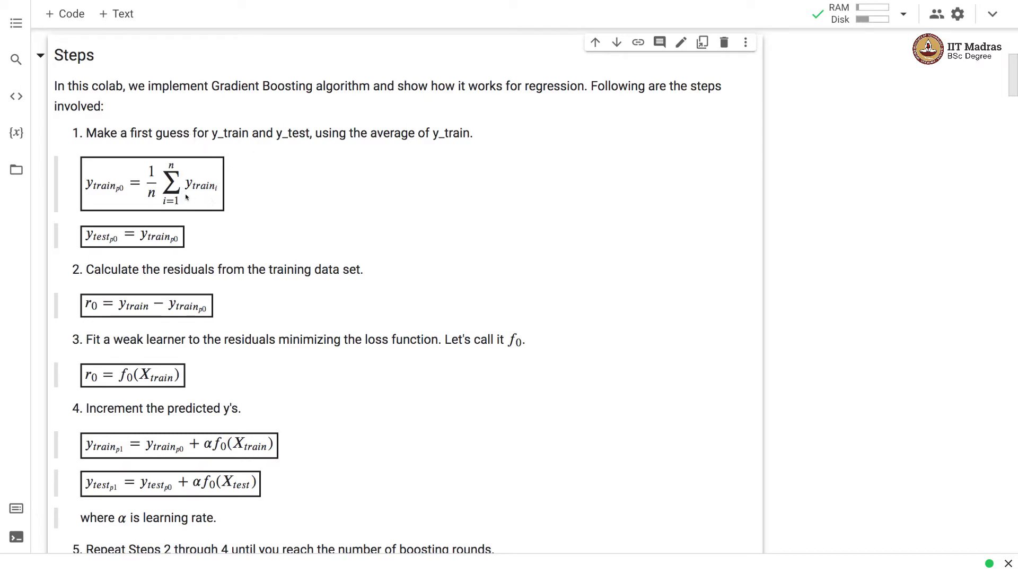
pyautogui.moveTo(157, 276)
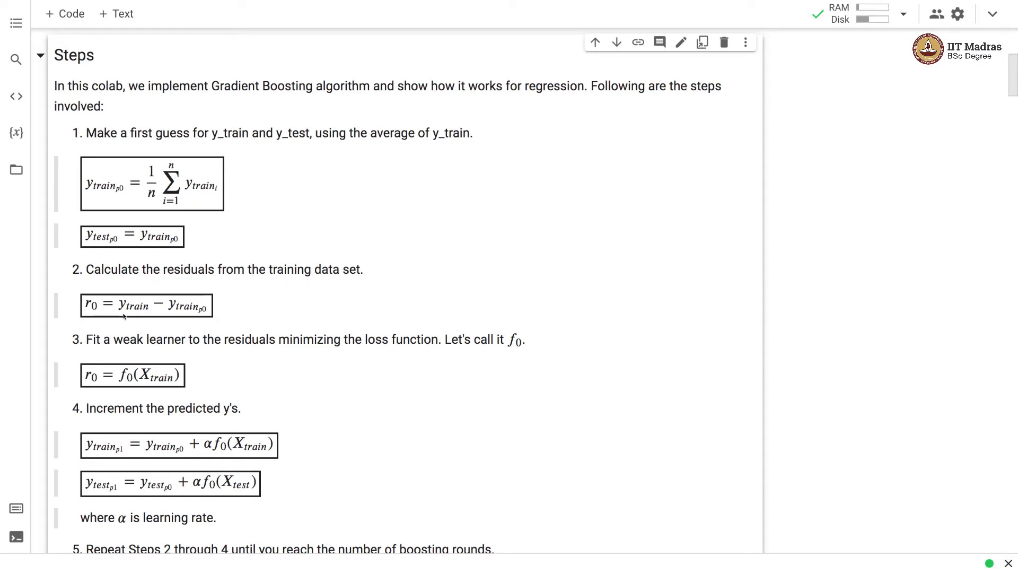
pyautogui.moveTo(188, 295)
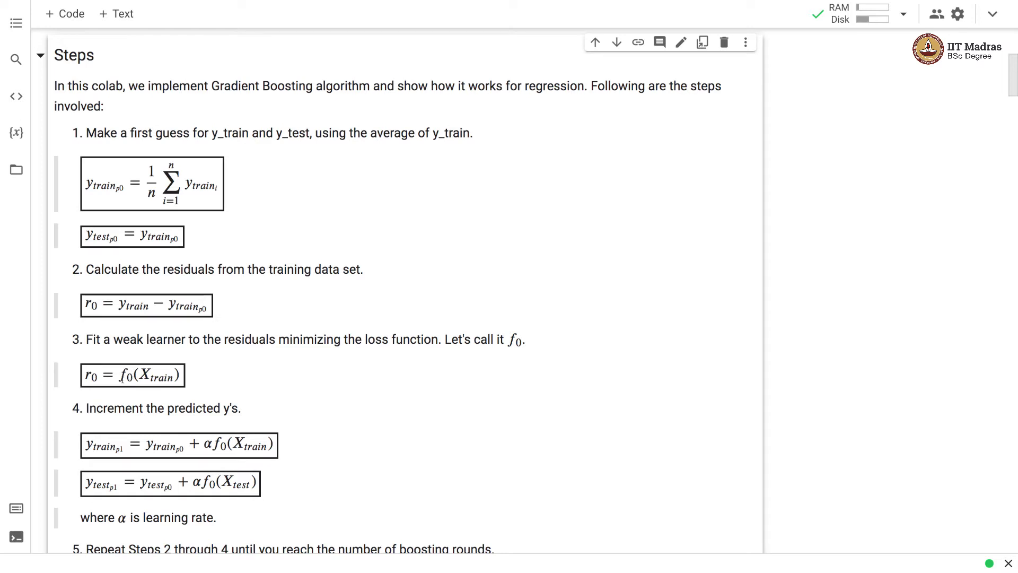
pyautogui.moveTo(119, 392)
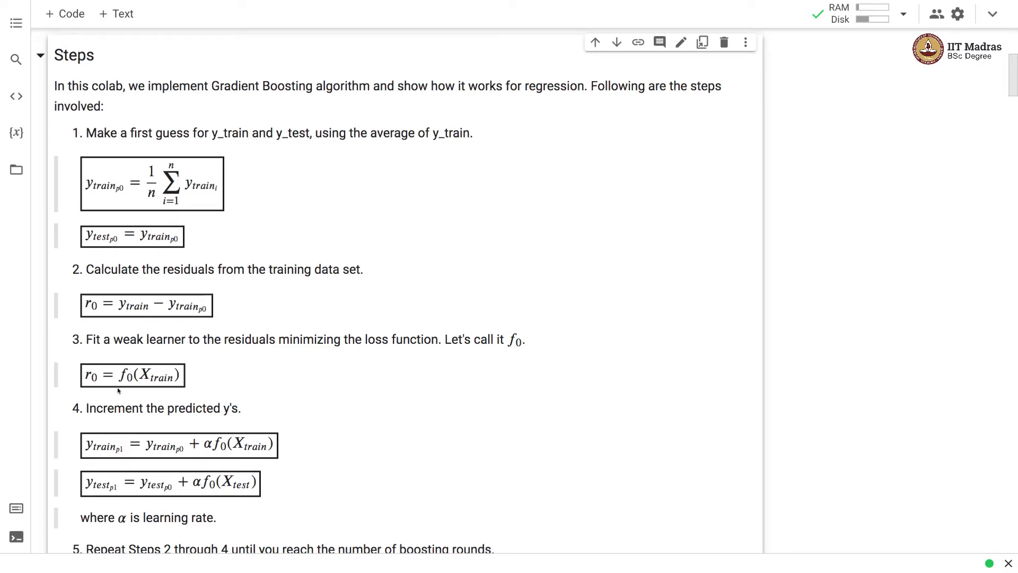
pyautogui.moveTo(95, 422)
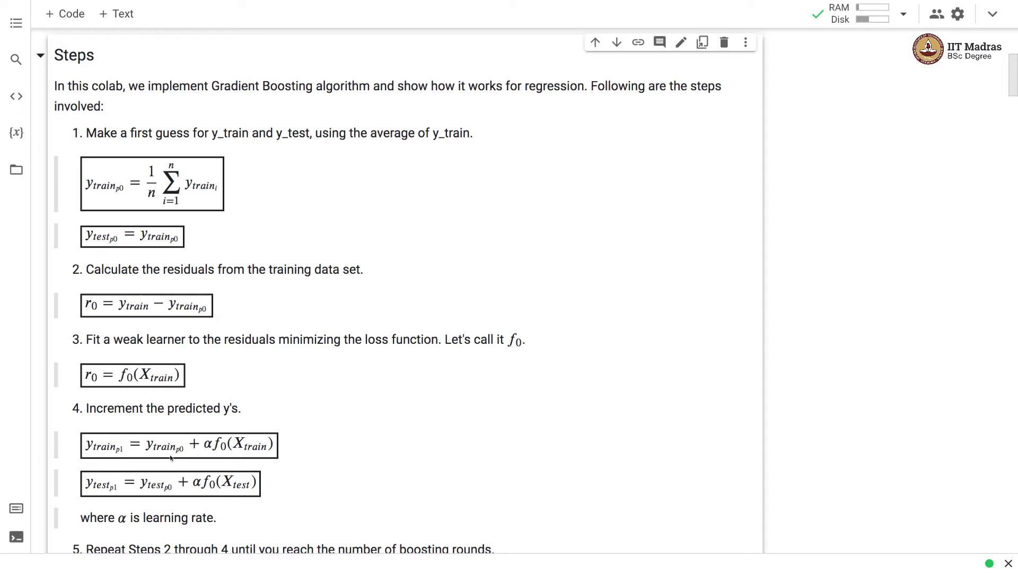
pyautogui.moveTo(124, 174)
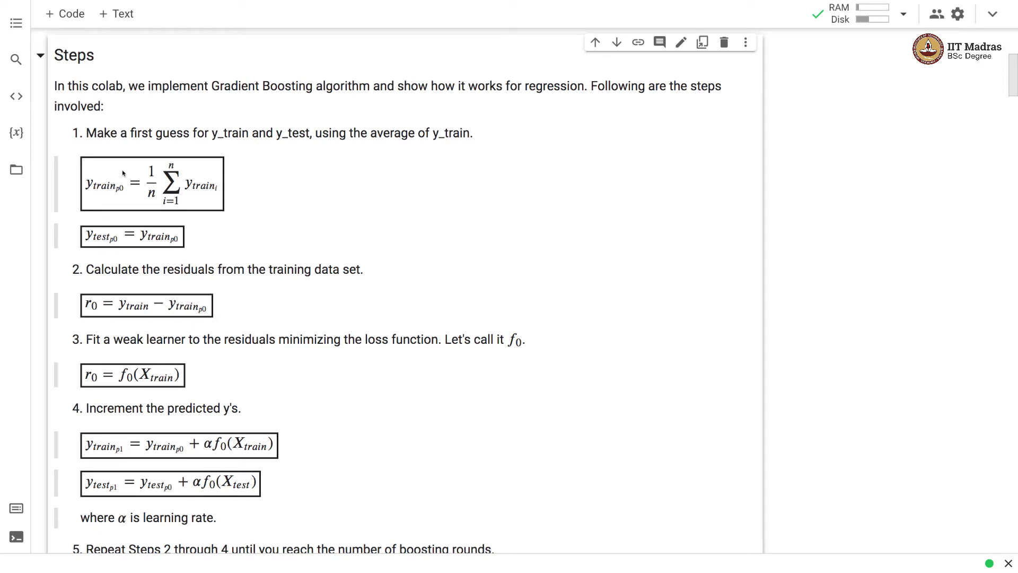
pyautogui.moveTo(197, 460)
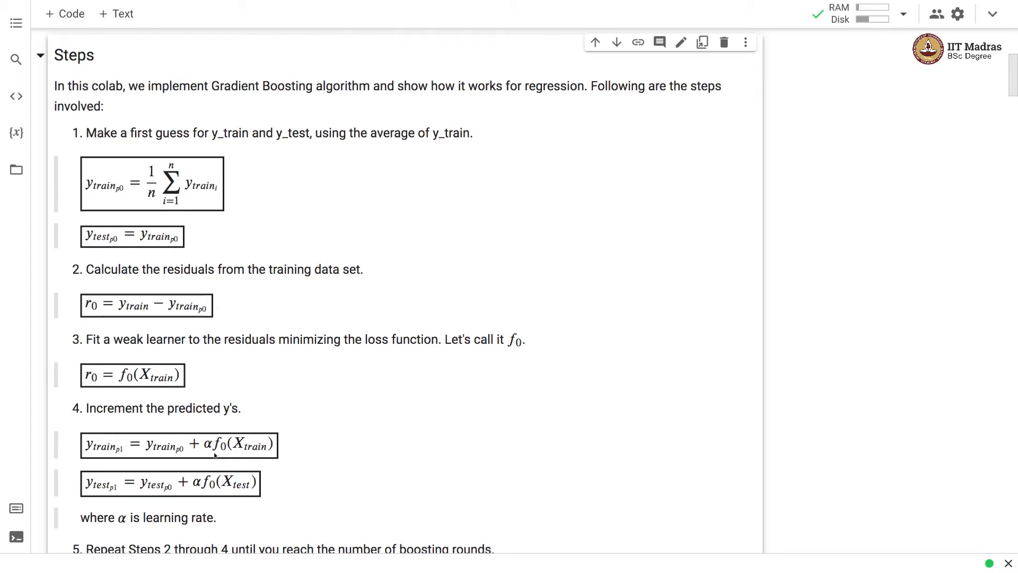
pyautogui.moveTo(150, 399)
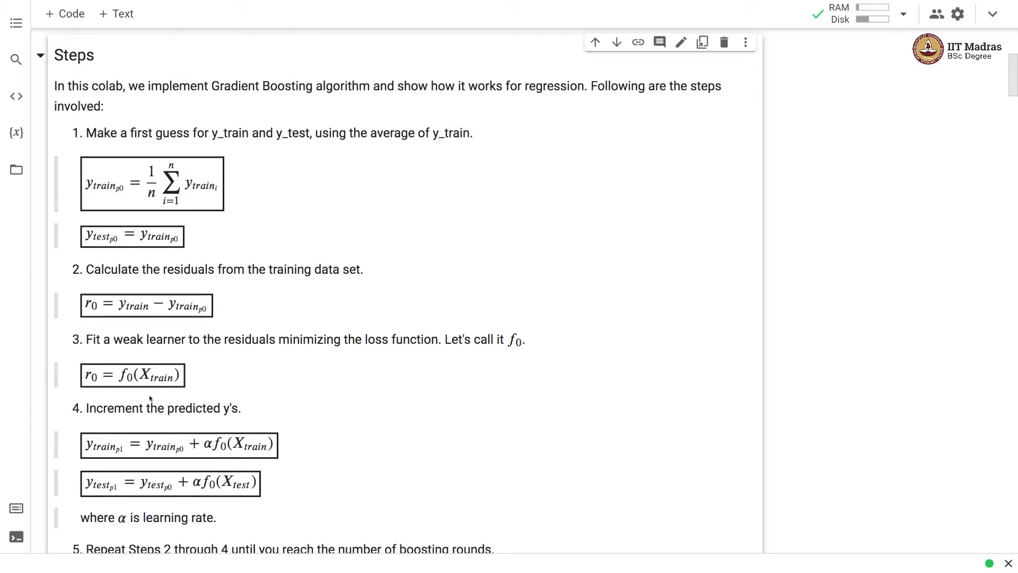
pyautogui.moveTo(140, 387)
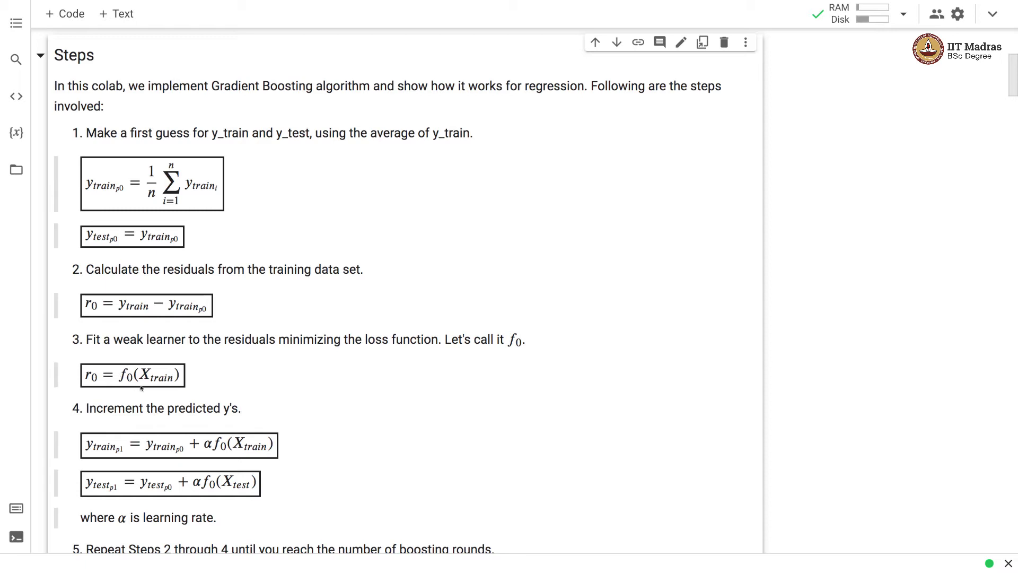
pyautogui.moveTo(363, 564)
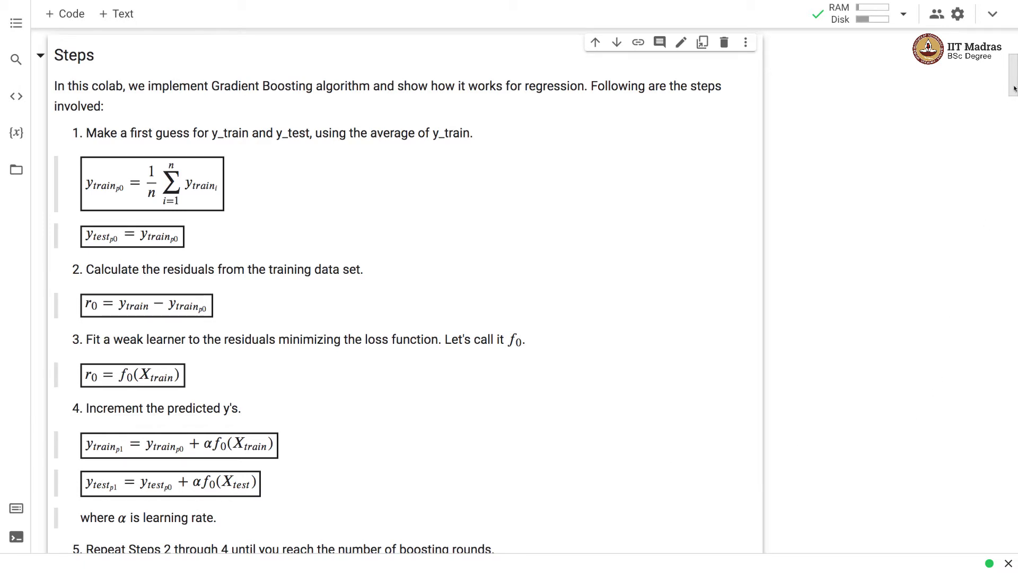
pyautogui.scroll(-3)
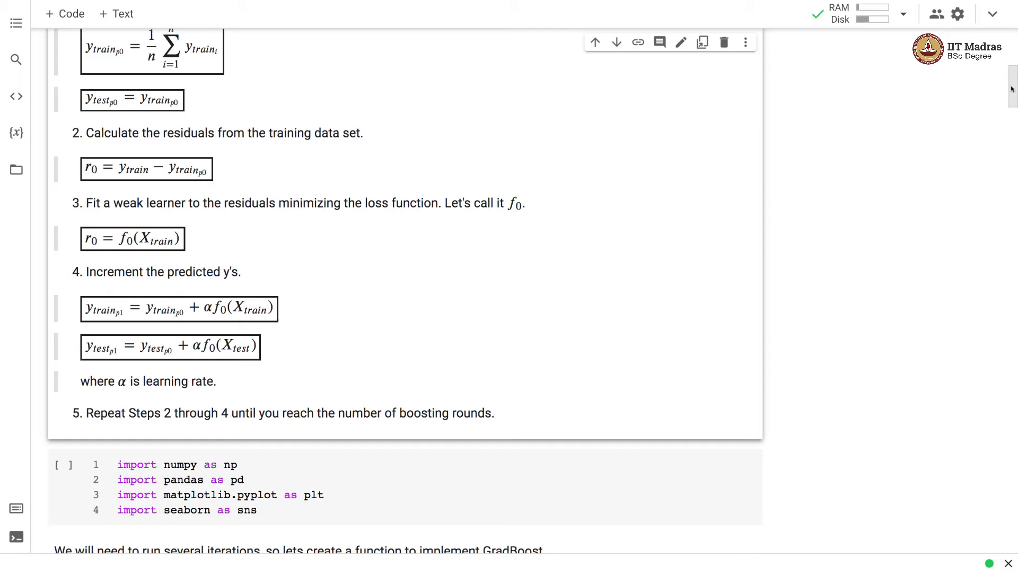
pyautogui.scroll(-3)
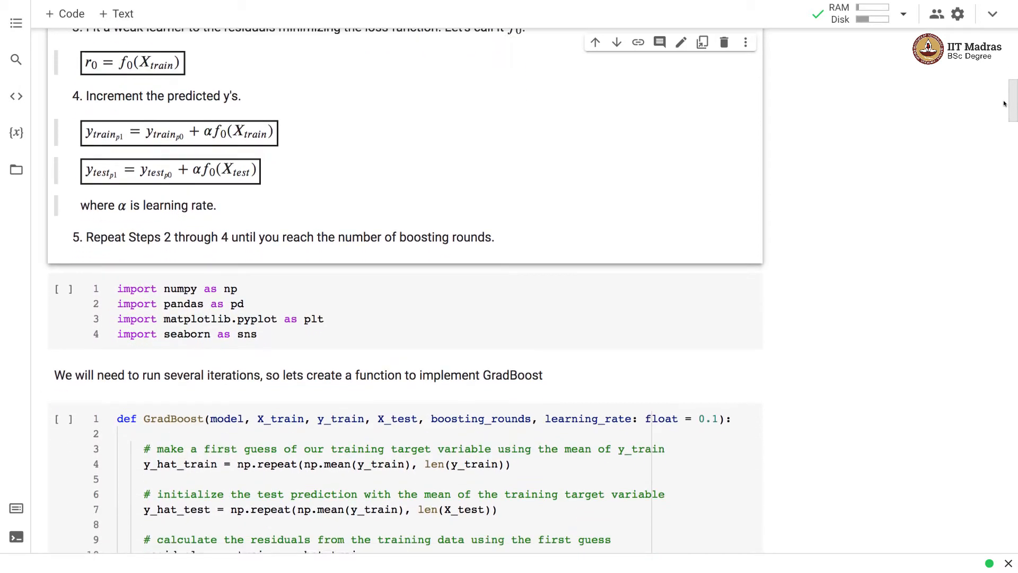
pyautogui.scroll(-3)
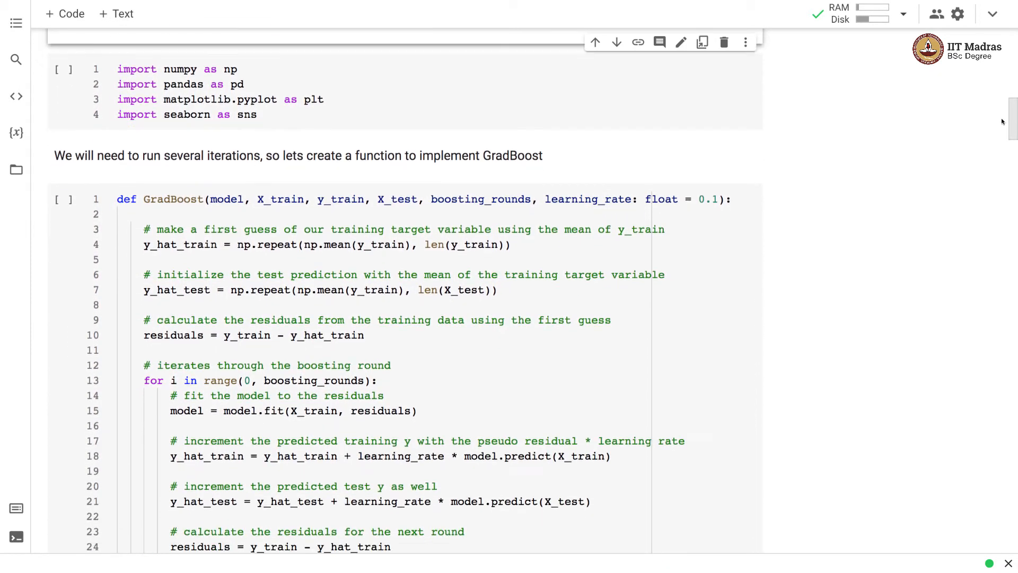
pyautogui.scroll(3)
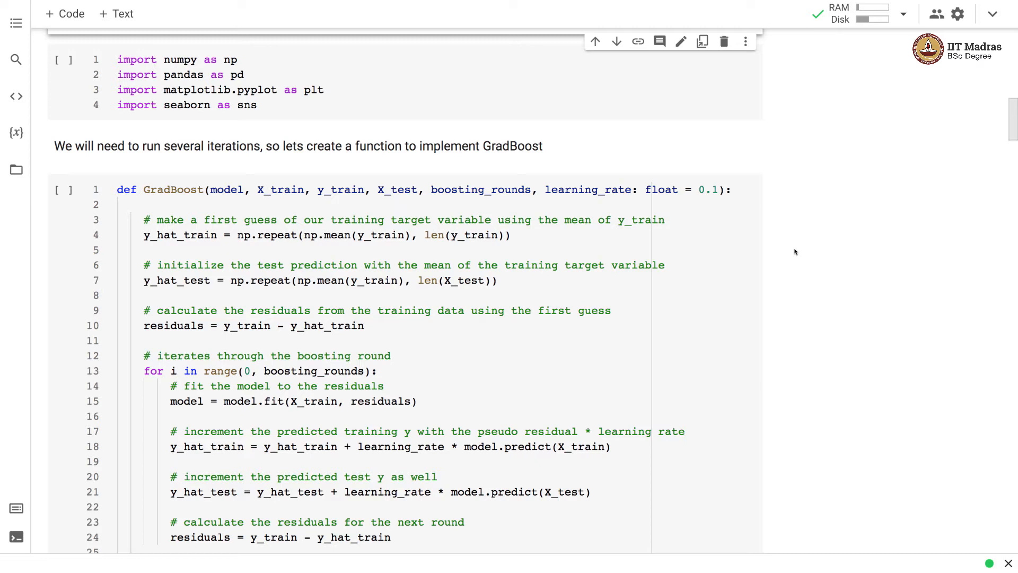
pyautogui.moveTo(1011, 119)
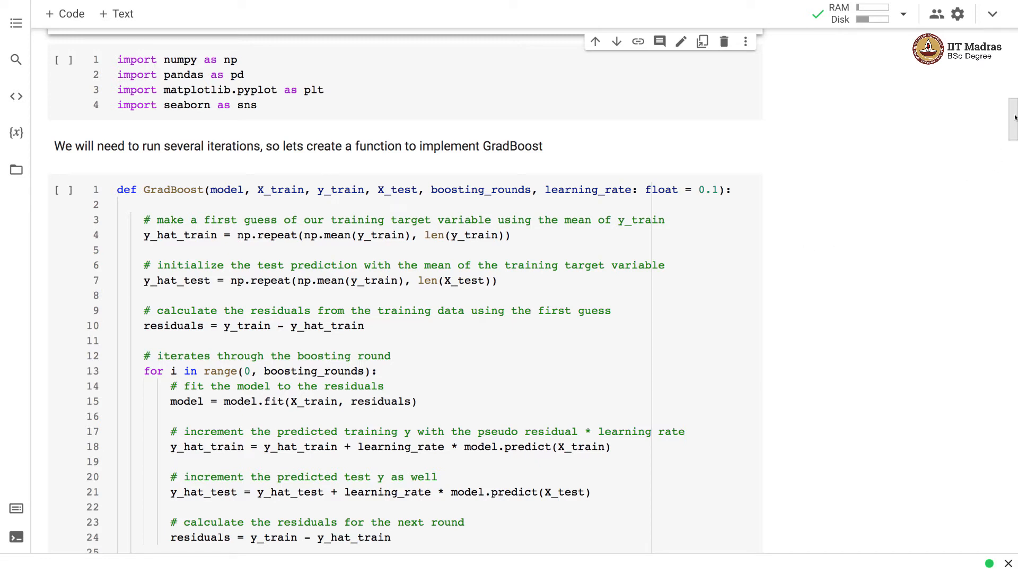
# Review the GradBoost function, then reach the make_regression and DecisionTreeRegressor cells
pyautogui.scroll(-3)
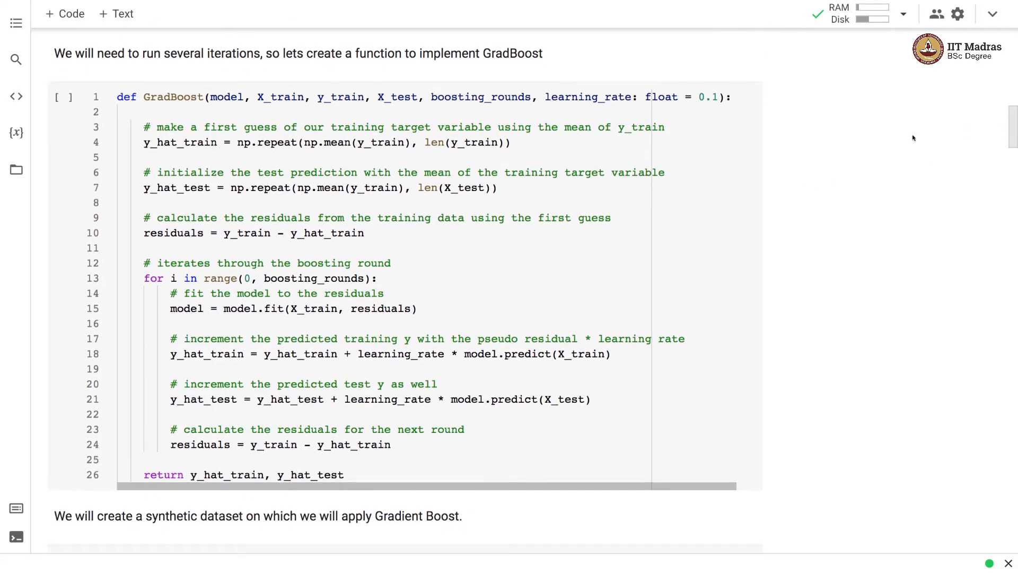
pyautogui.click(63, 97)
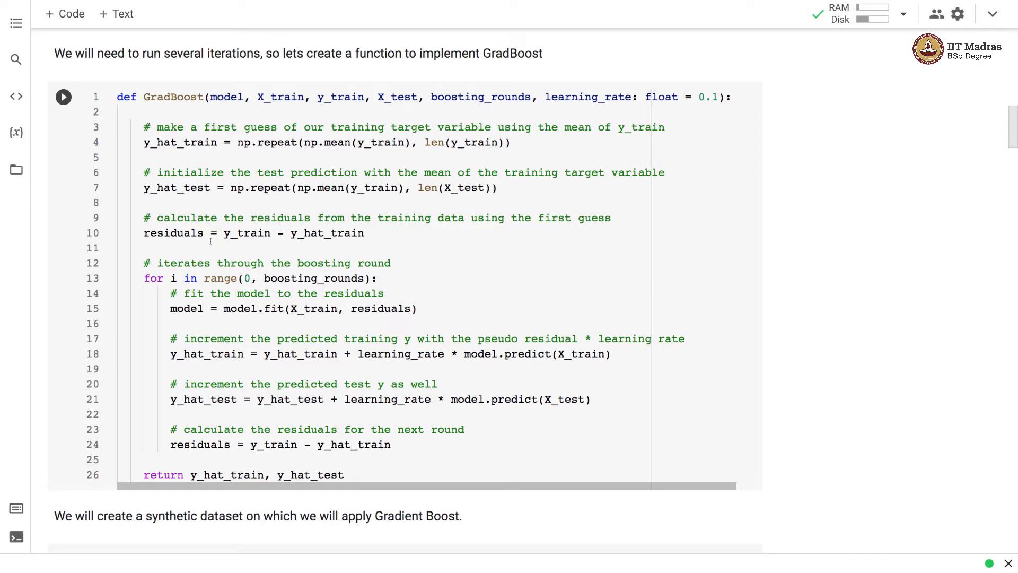
pyautogui.moveTo(261, 231)
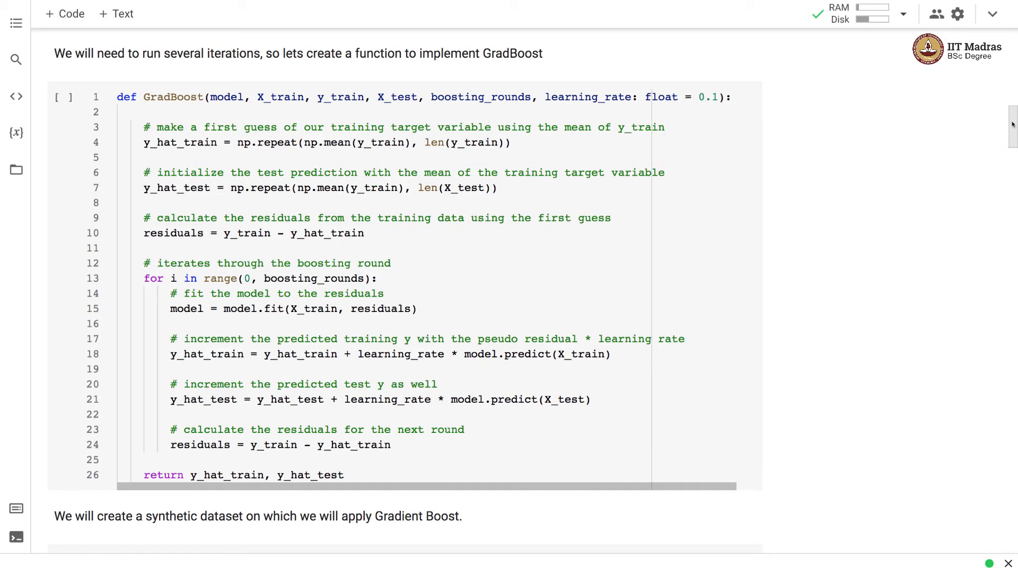
pyautogui.scroll(-3)
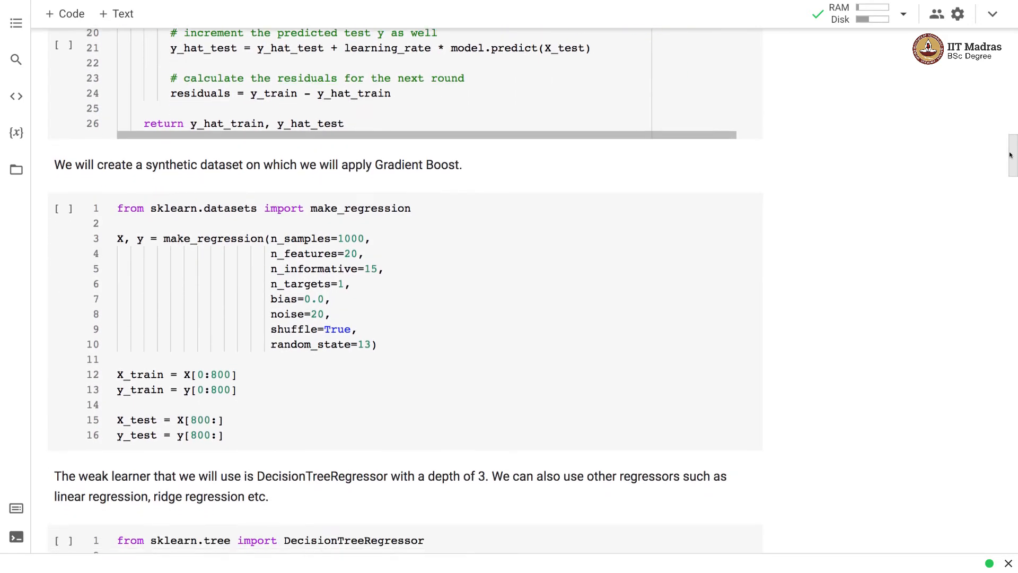
pyautogui.scroll(-3)
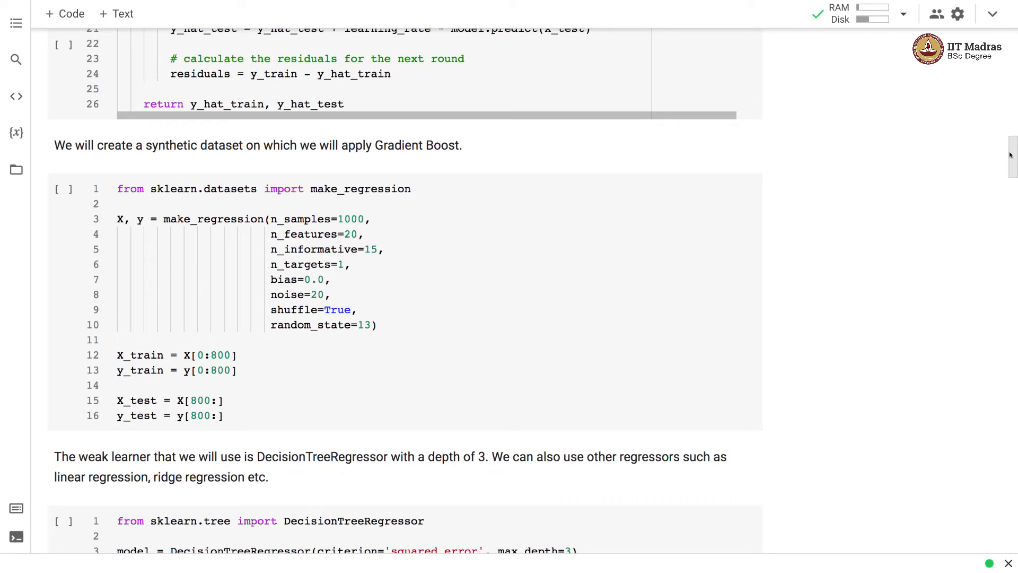
pyautogui.scroll(-3)
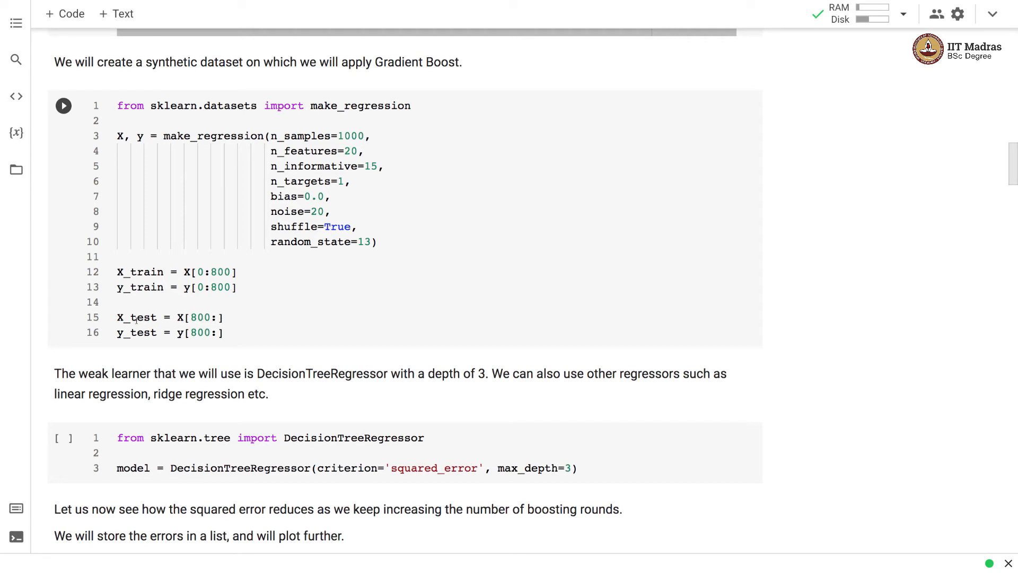
pyautogui.moveTo(587, 155)
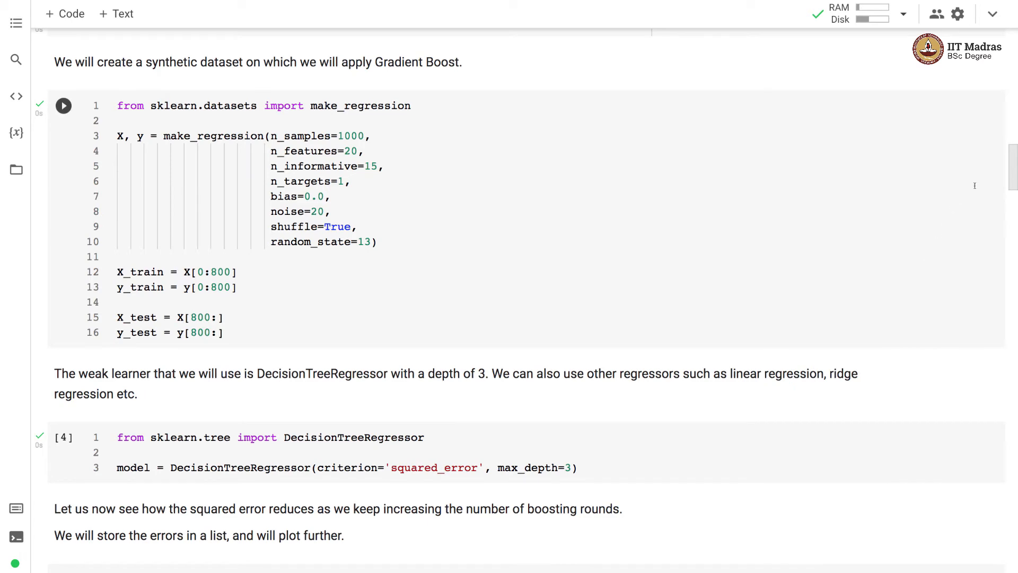
pyautogui.scroll(-3)
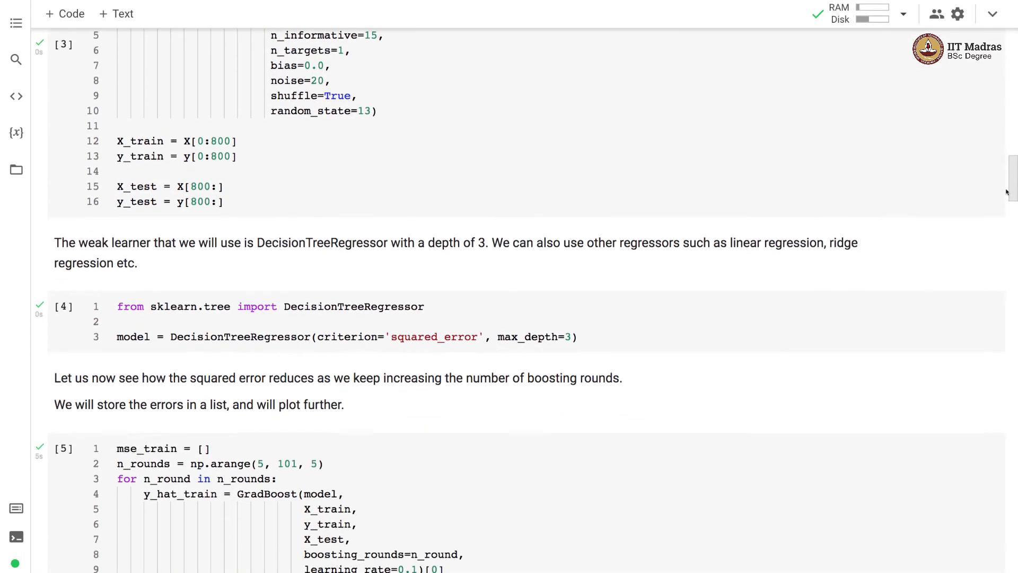
pyautogui.scroll(-3)
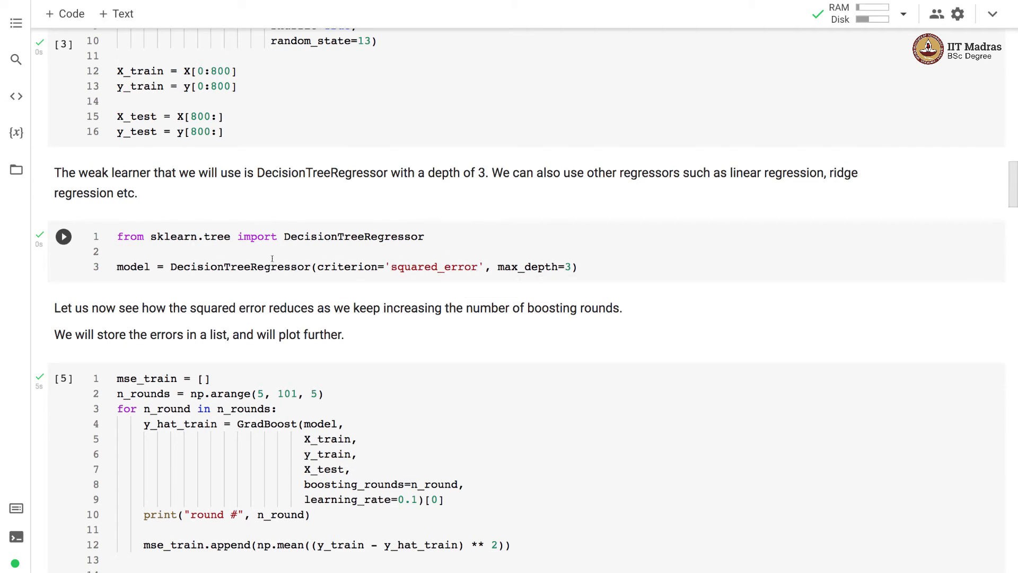
pyautogui.click(63, 237)
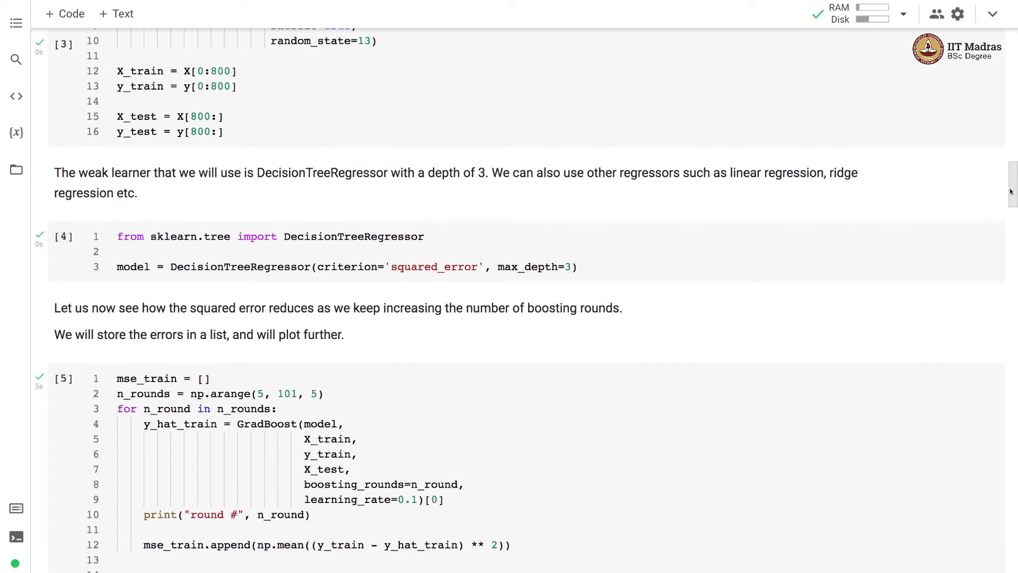
pyautogui.scroll(-3)
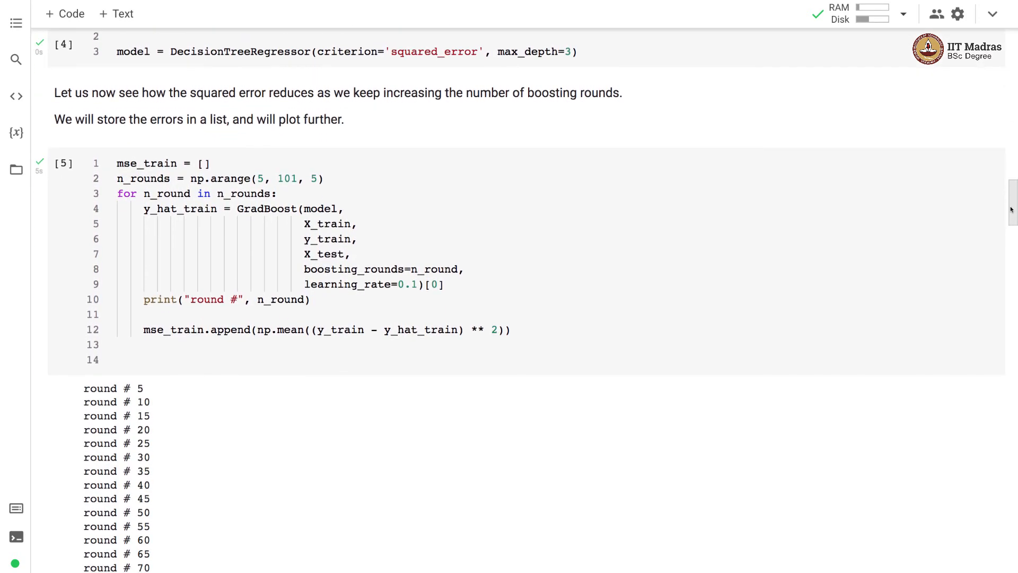
# Scroll through the printed training rounds up to round # 100 and the plotting note
pyautogui.scroll(-3)
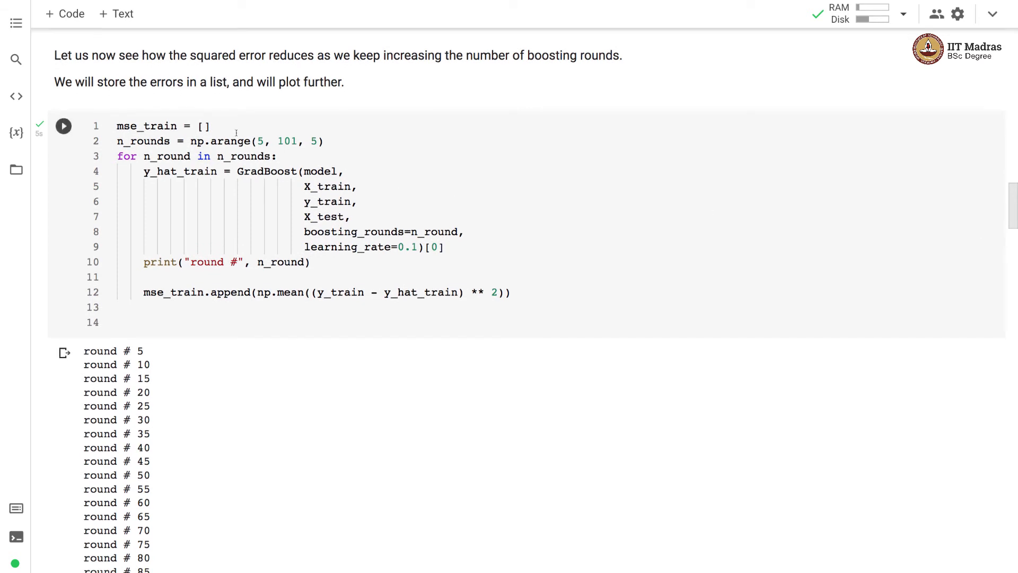
pyautogui.moveTo(200, 141)
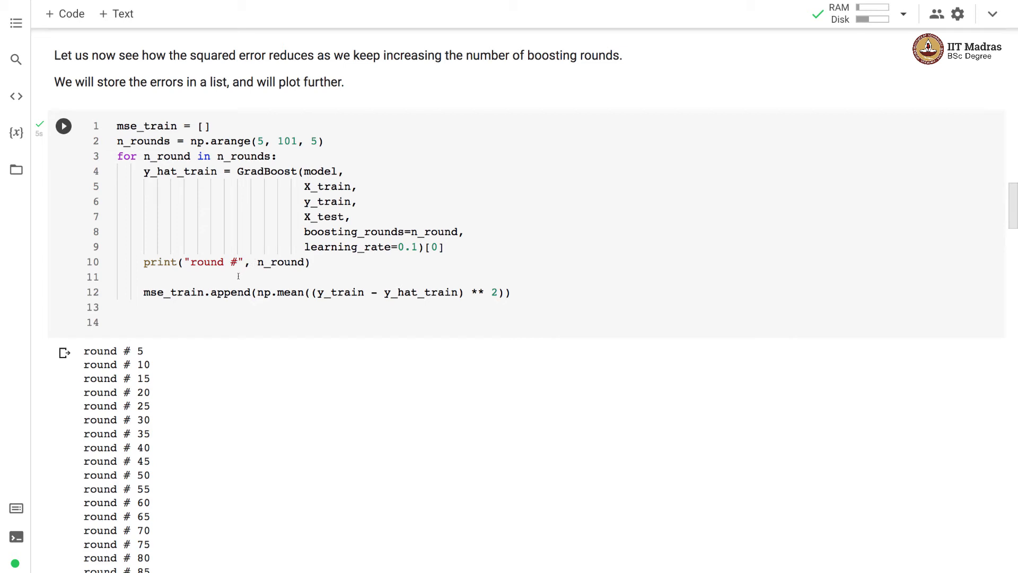
pyautogui.moveTo(258, 279)
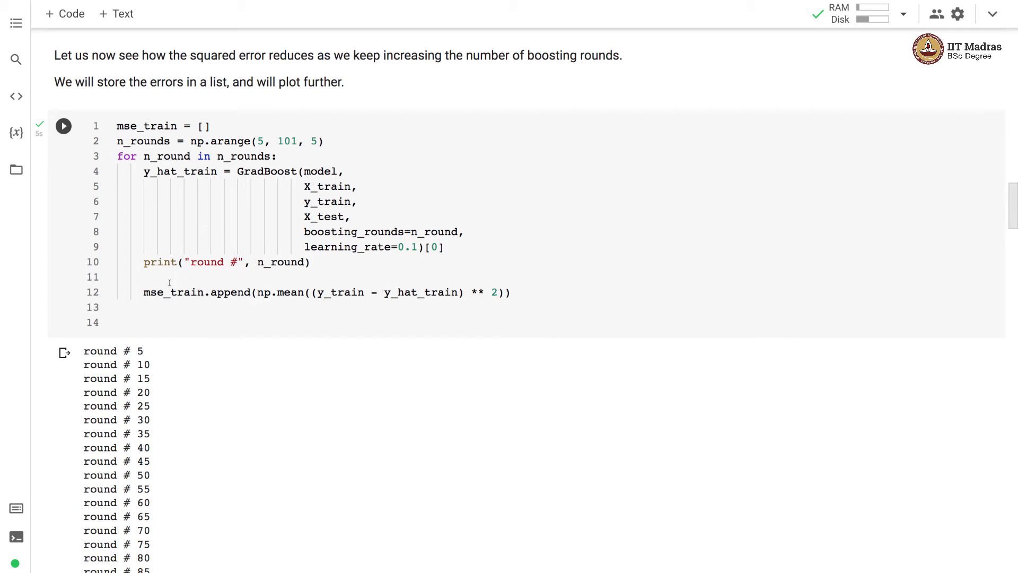
pyautogui.moveTo(814, 207)
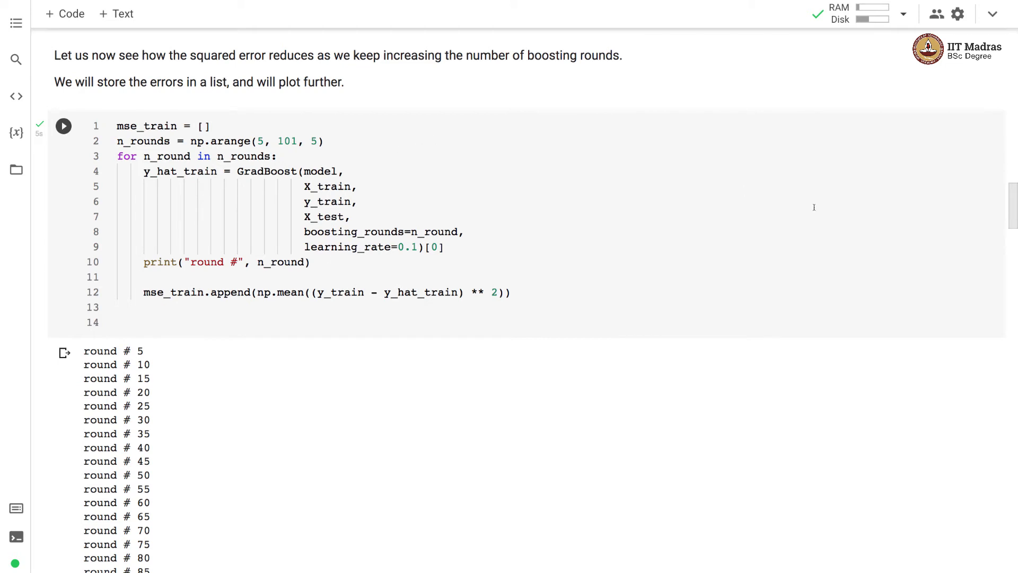
pyautogui.scroll(-3)
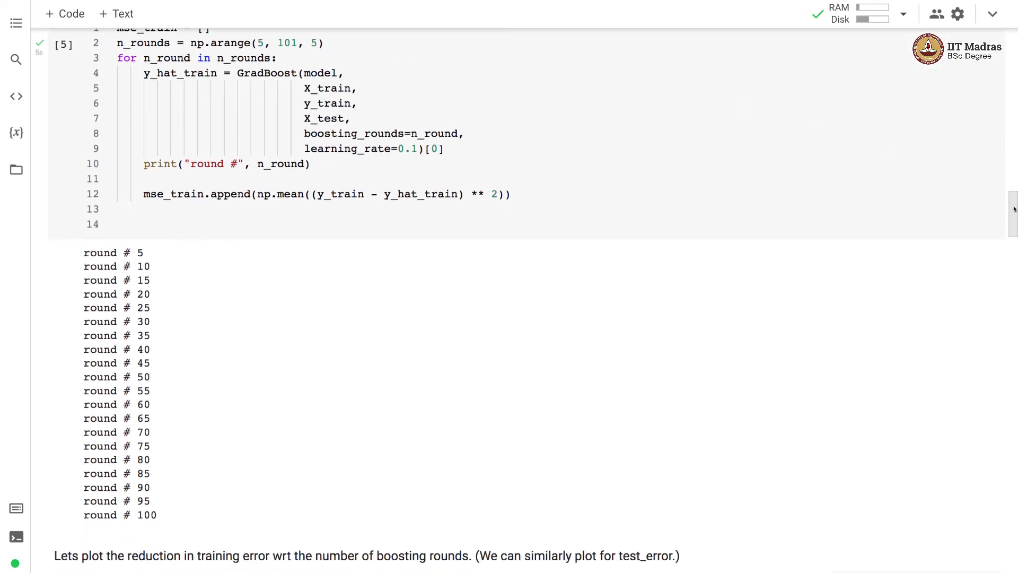
pyautogui.scroll(-3)
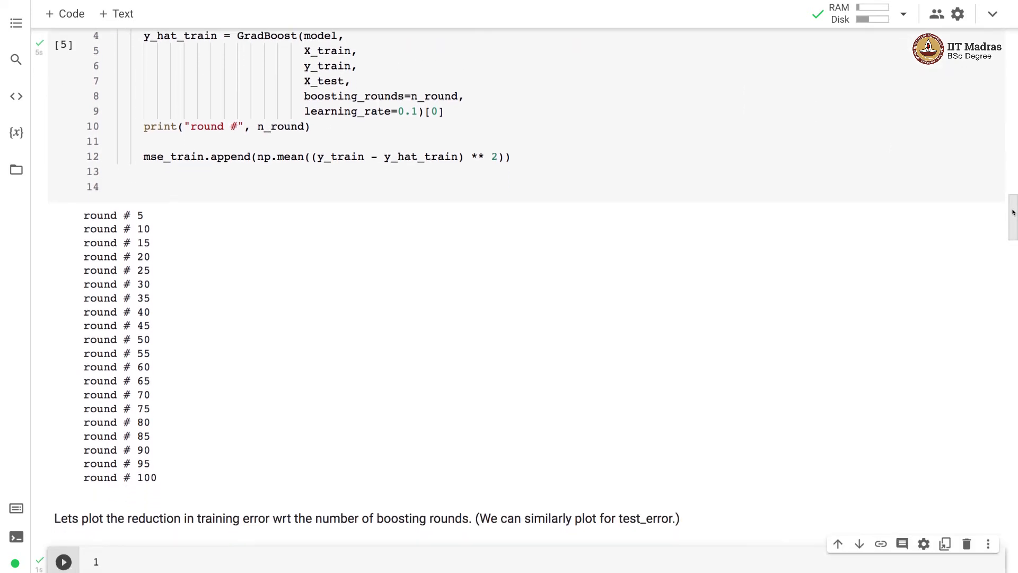
# View the Training MSE vs. Boosting Rounds plot dropping from about 35,000 toward 1,000
pyautogui.scroll(-3)
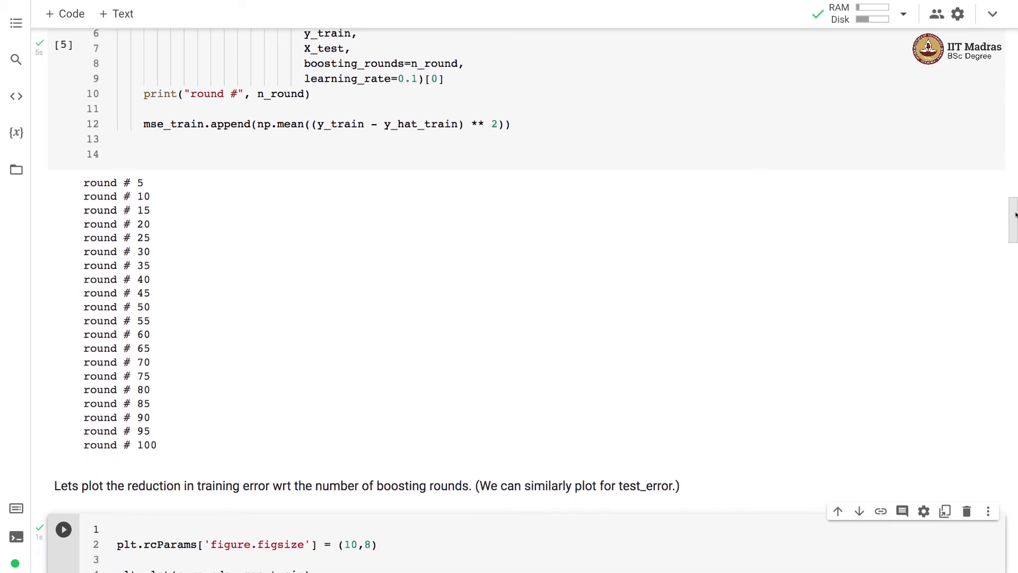
pyautogui.scroll(-3)
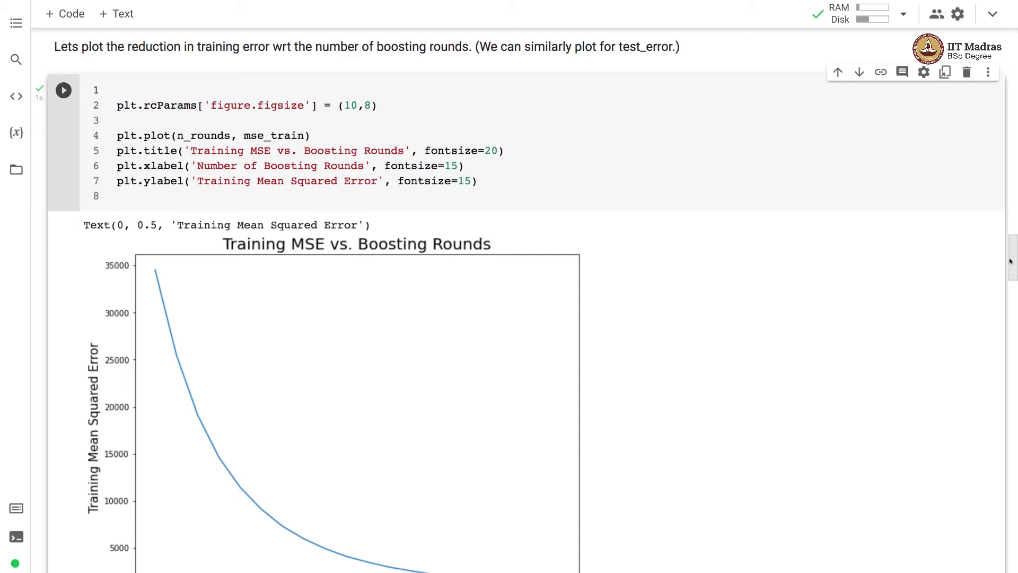
pyautogui.scroll(-3)
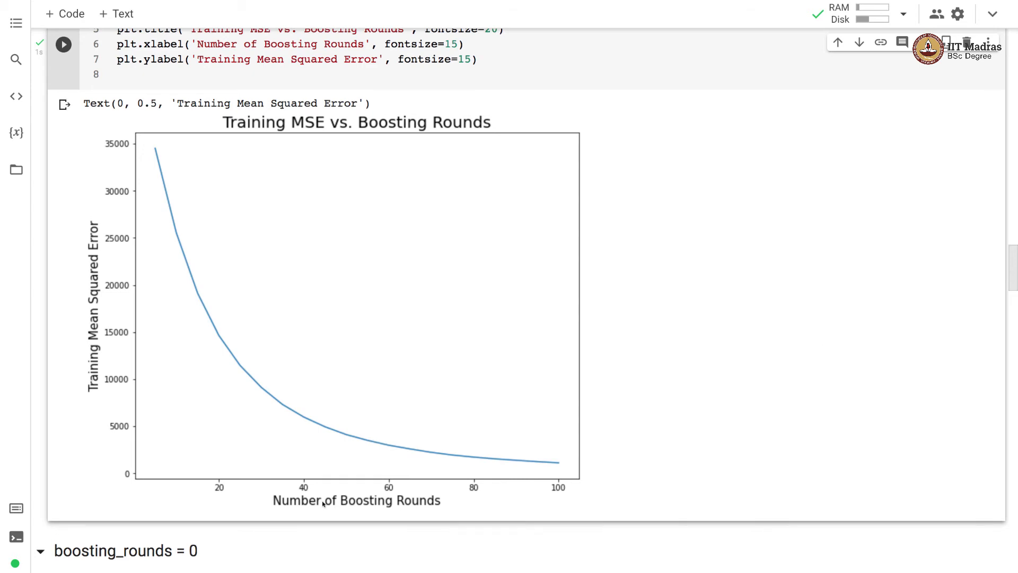
pyautogui.moveTo(454, 507)
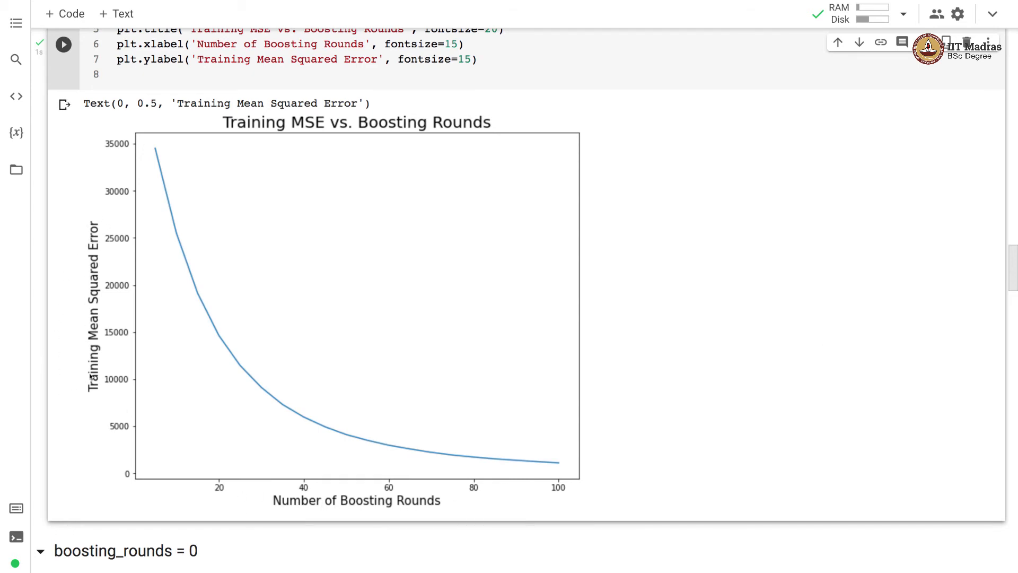
pyautogui.moveTo(162, 327)
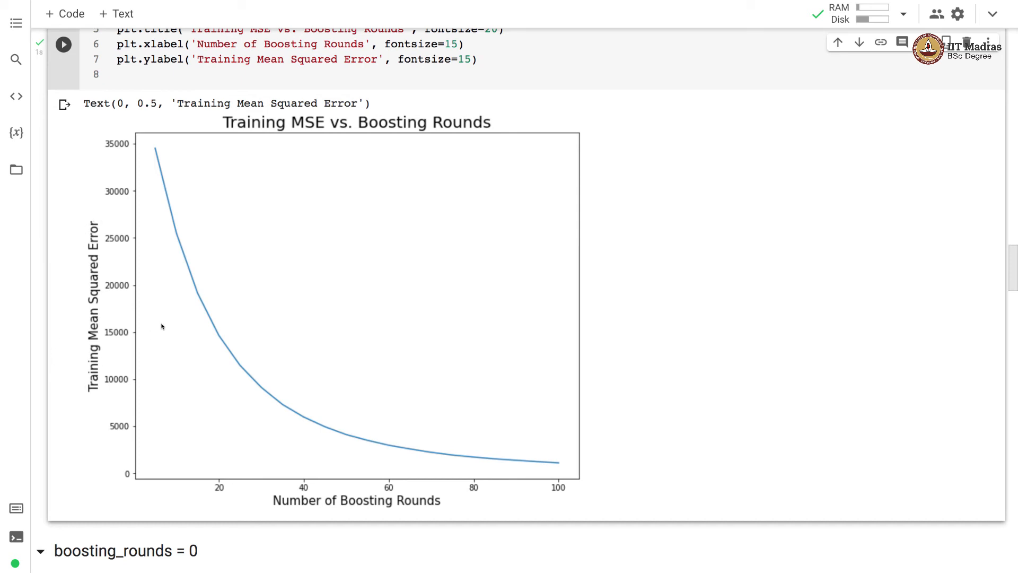
pyautogui.moveTo(167, 207)
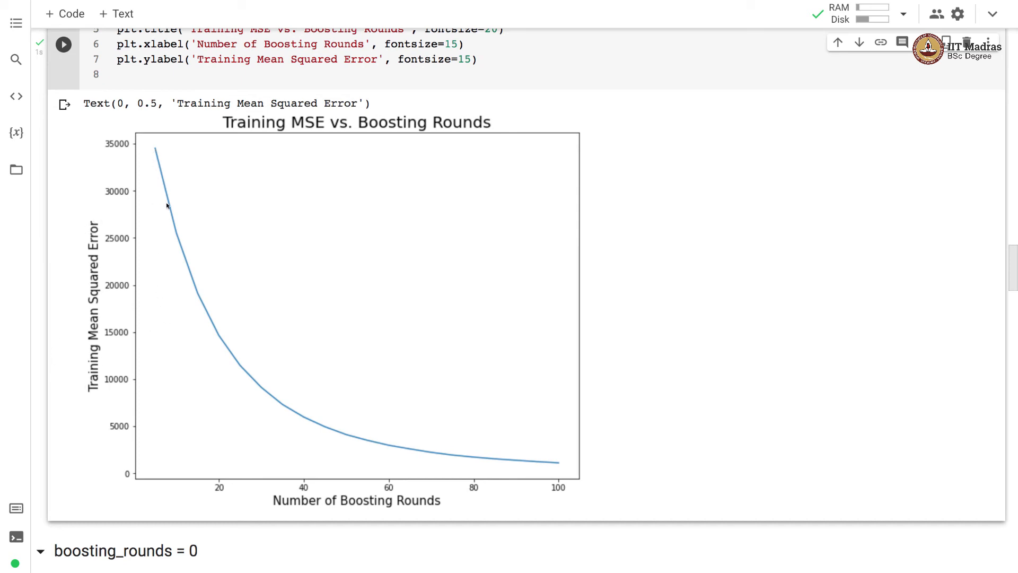
pyautogui.moveTo(109, 243)
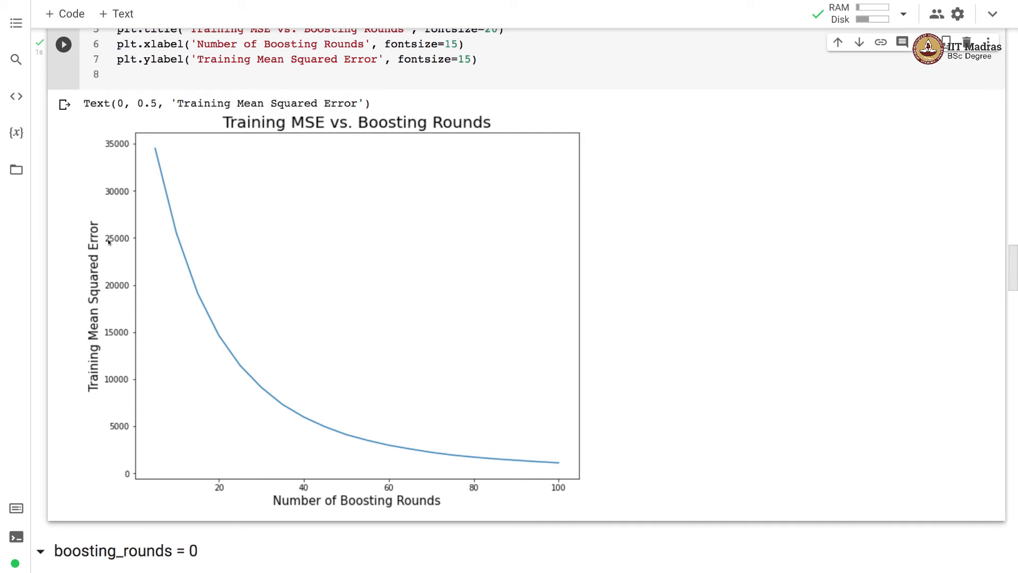
pyautogui.moveTo(555, 474)
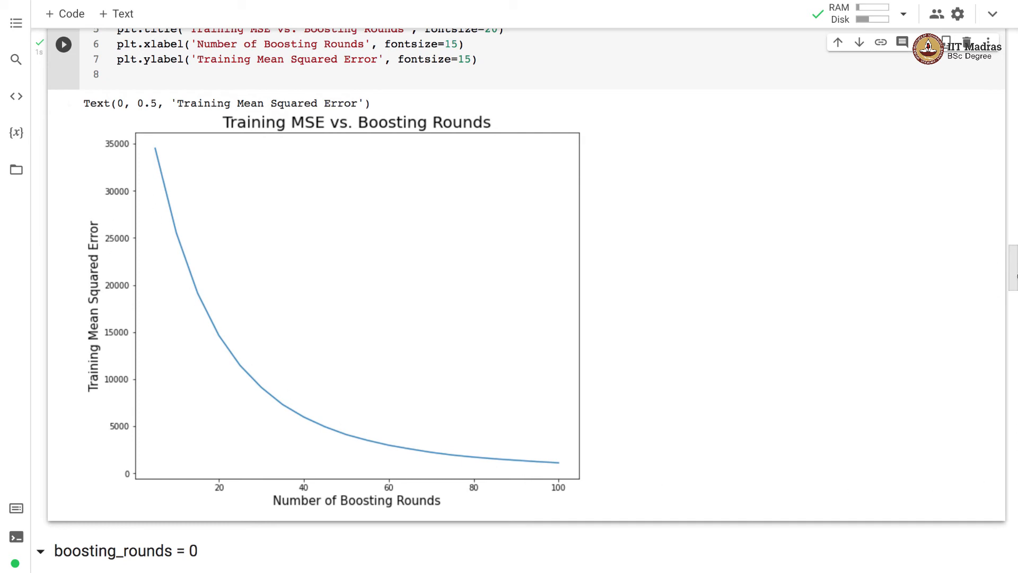
# View the boosting_rounds = 0 scatter plot, with predictions flat near zero
pyautogui.scroll(-3)
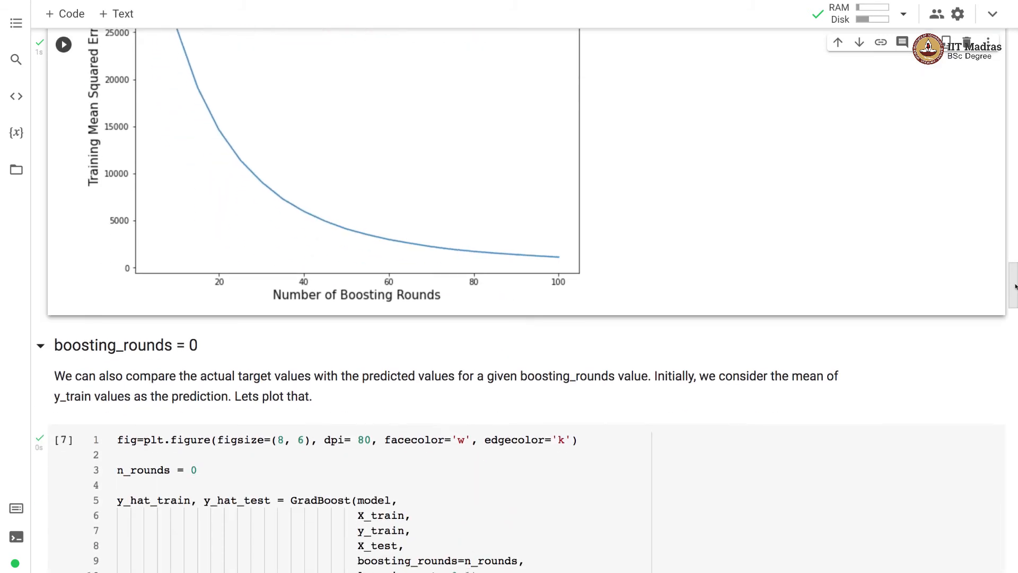
pyautogui.scroll(-3)
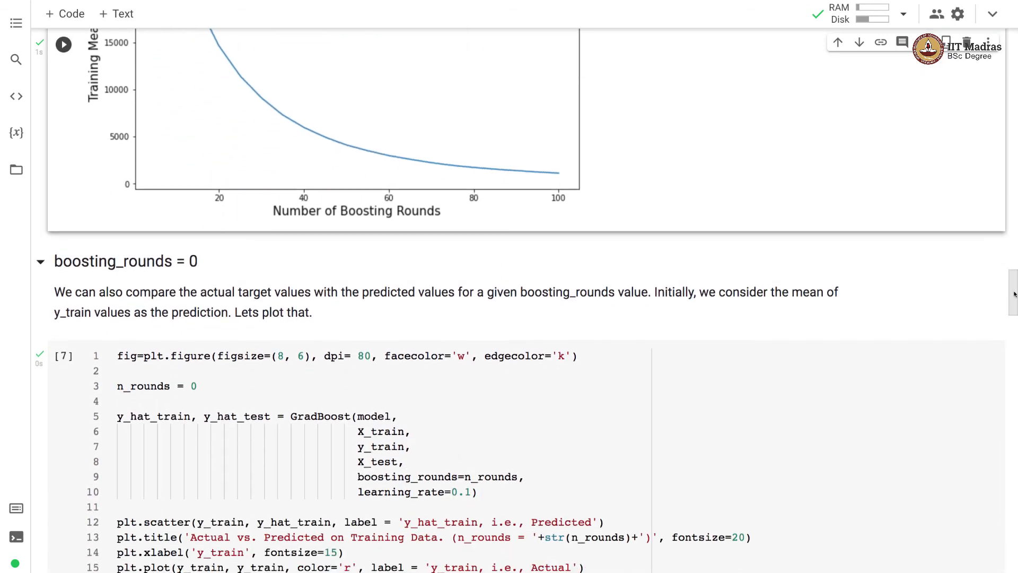
pyautogui.scroll(-3)
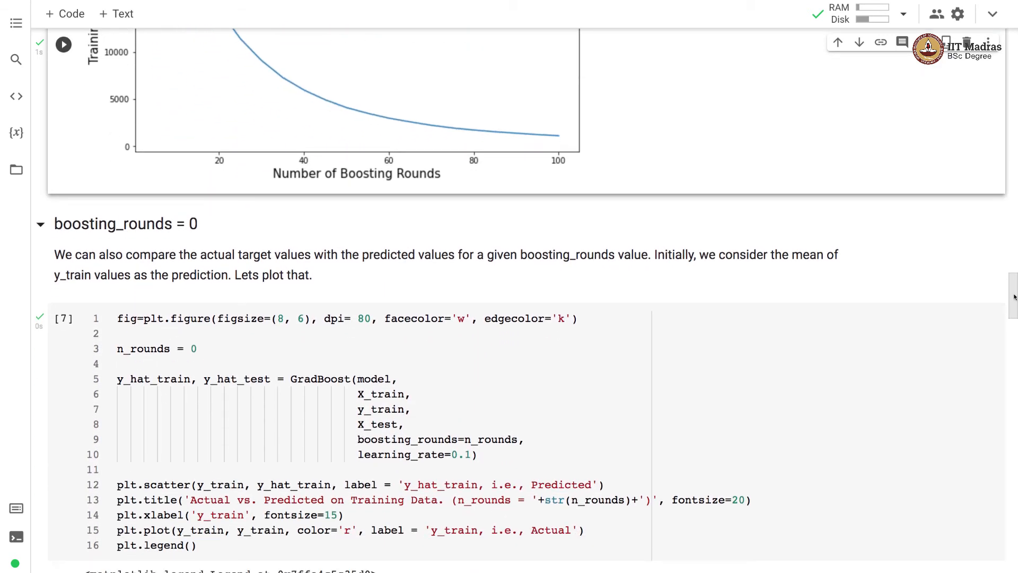
pyautogui.scroll(-3)
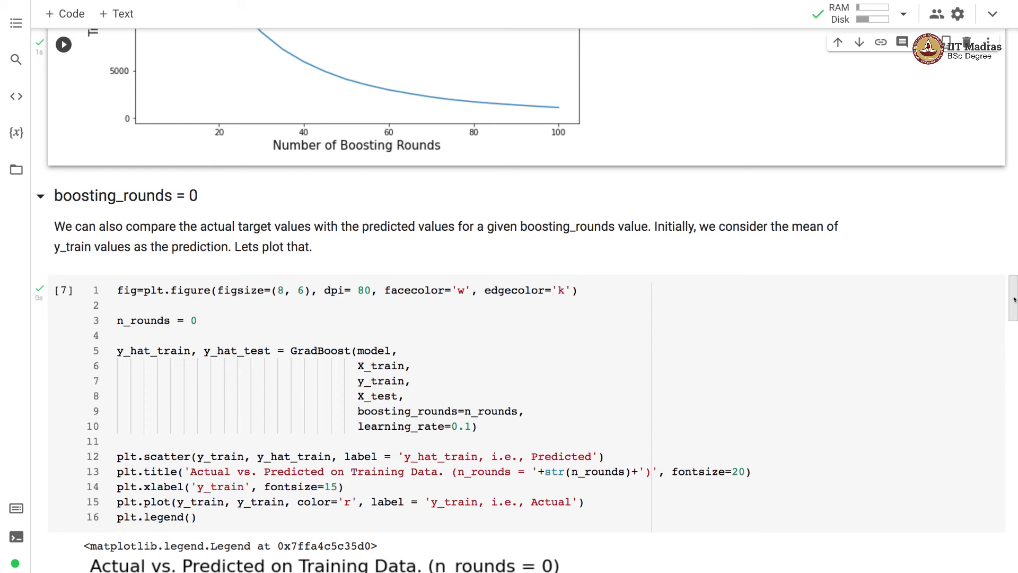
pyautogui.scroll(-3)
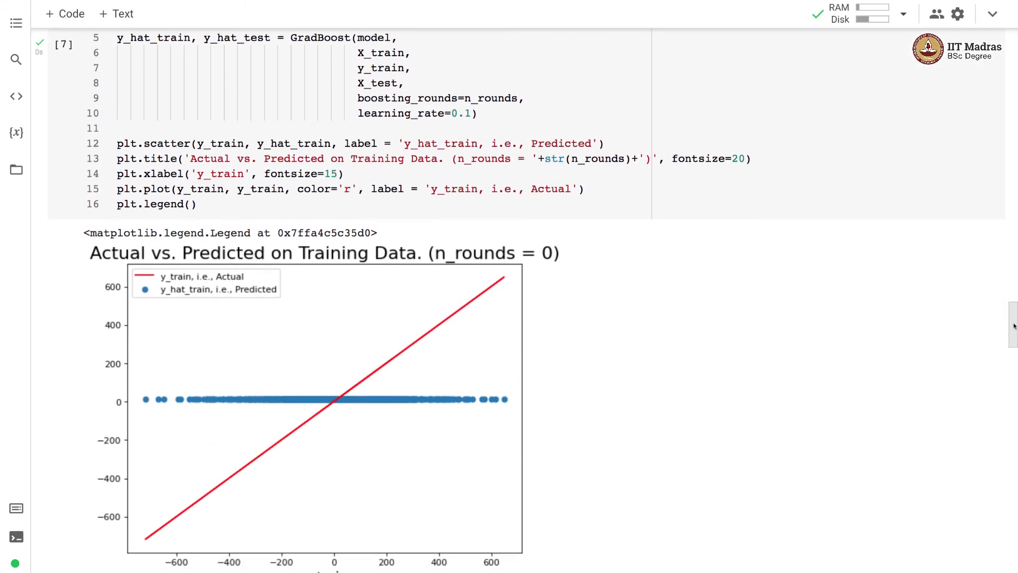
pyautogui.scroll(-3)
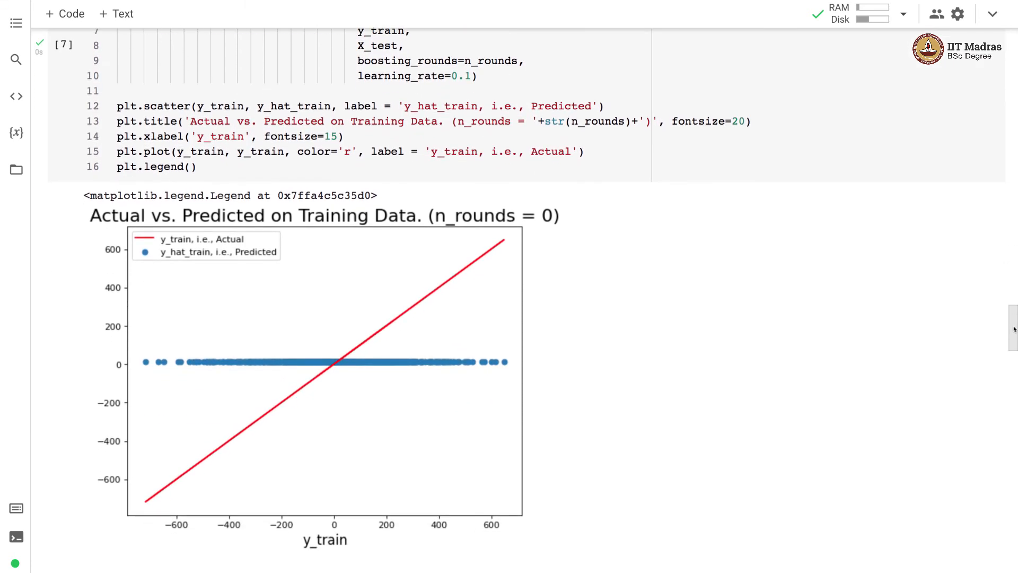
pyautogui.scroll(-3)
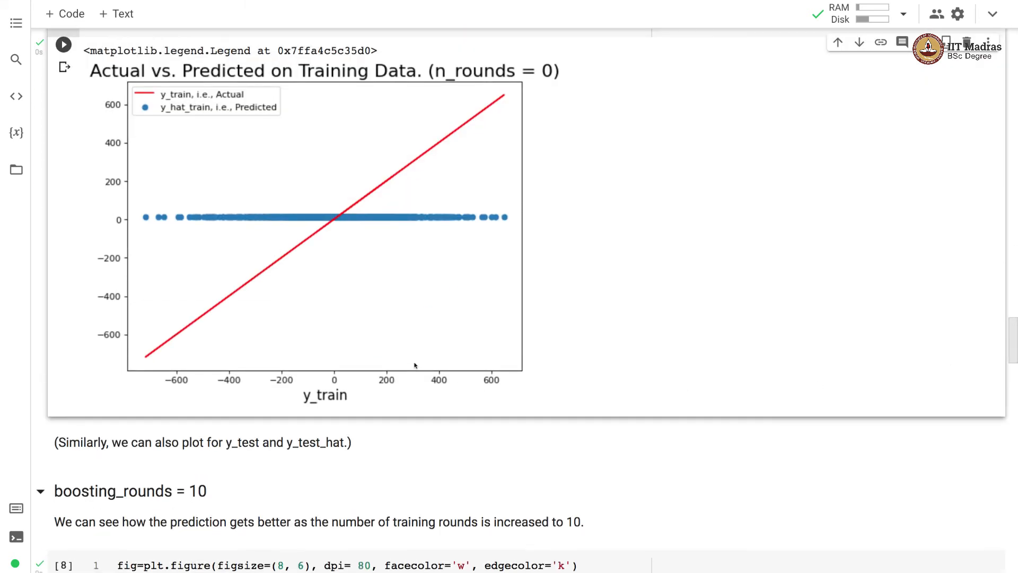
pyautogui.moveTo(312, 378)
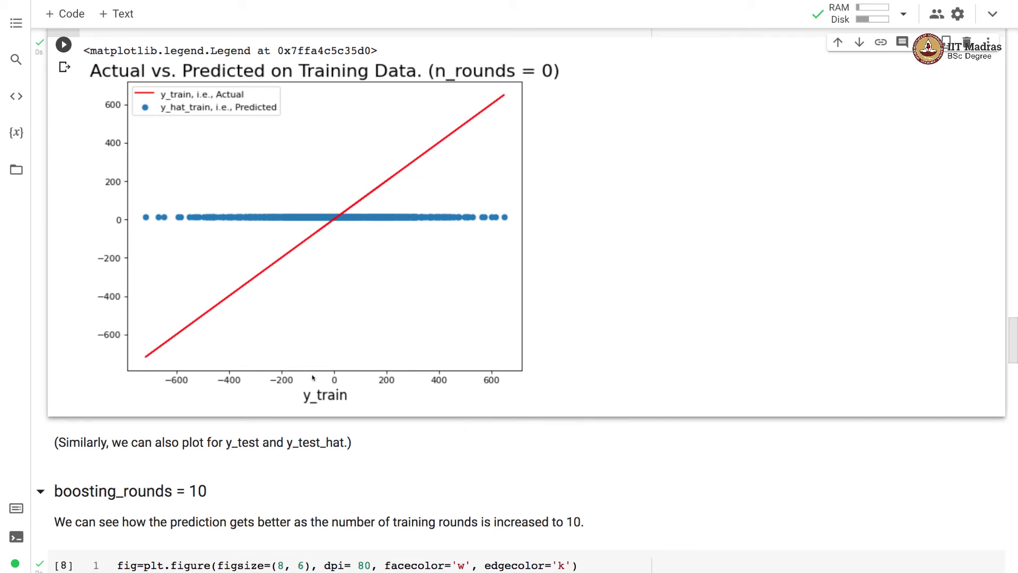
pyautogui.moveTo(95, 226)
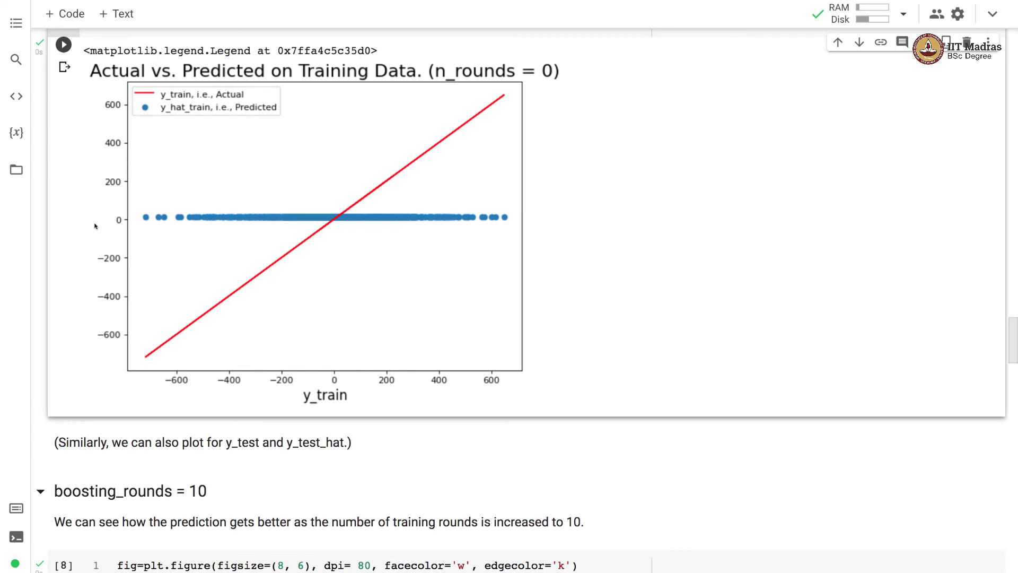
pyautogui.moveTo(287, 400)
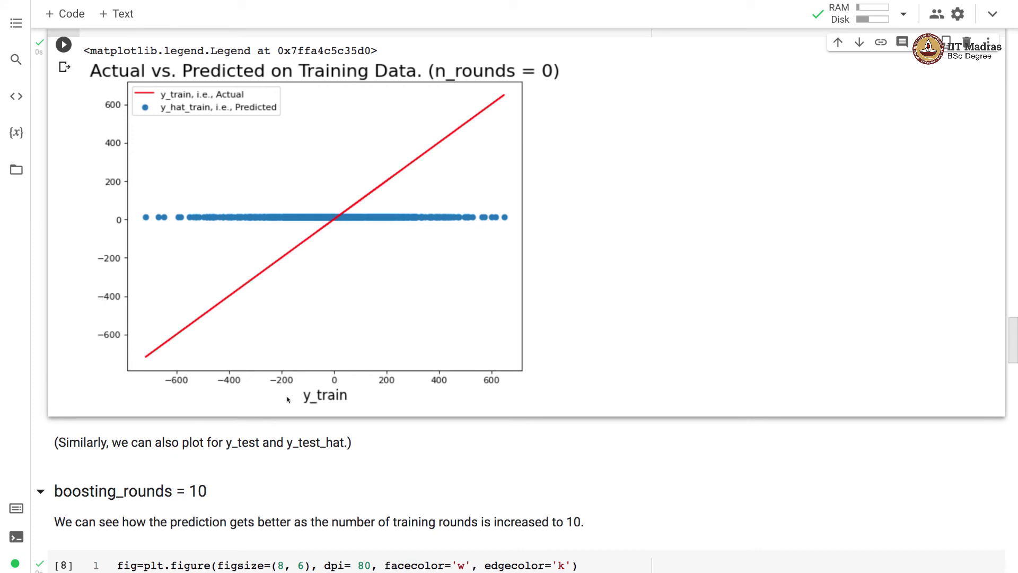
pyautogui.moveTo(67, 209)
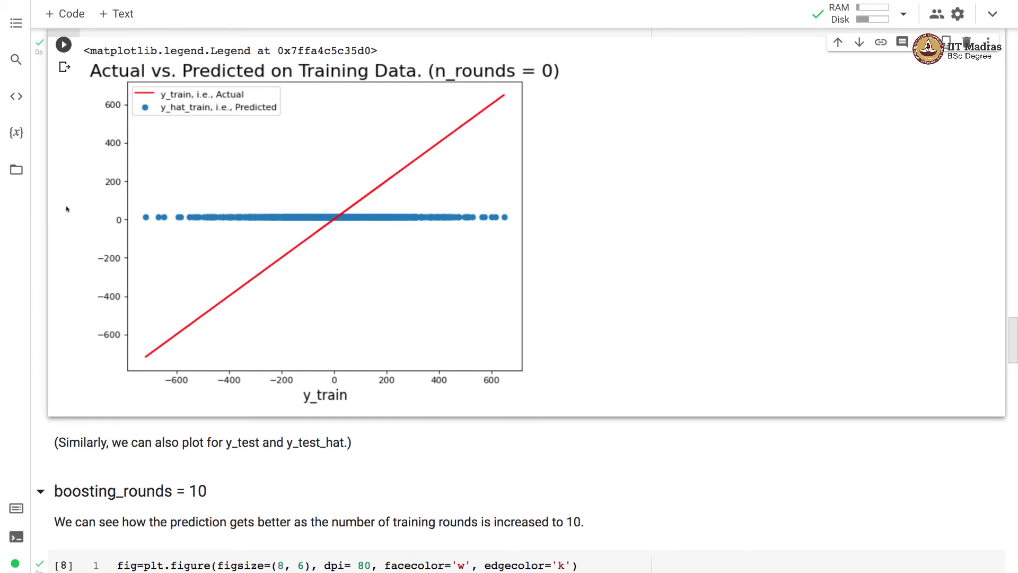
pyautogui.moveTo(119, 210)
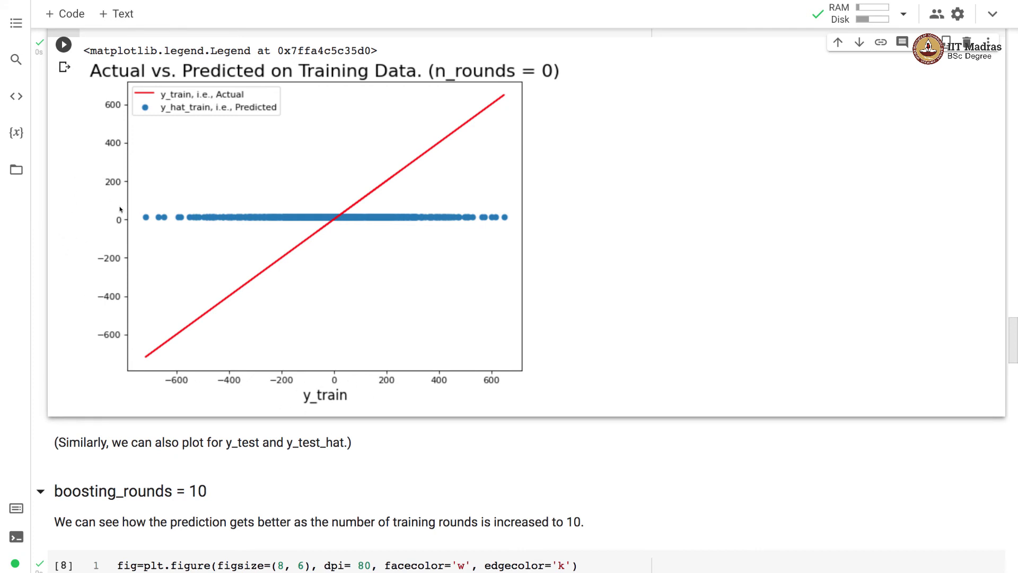
pyautogui.moveTo(151, 356)
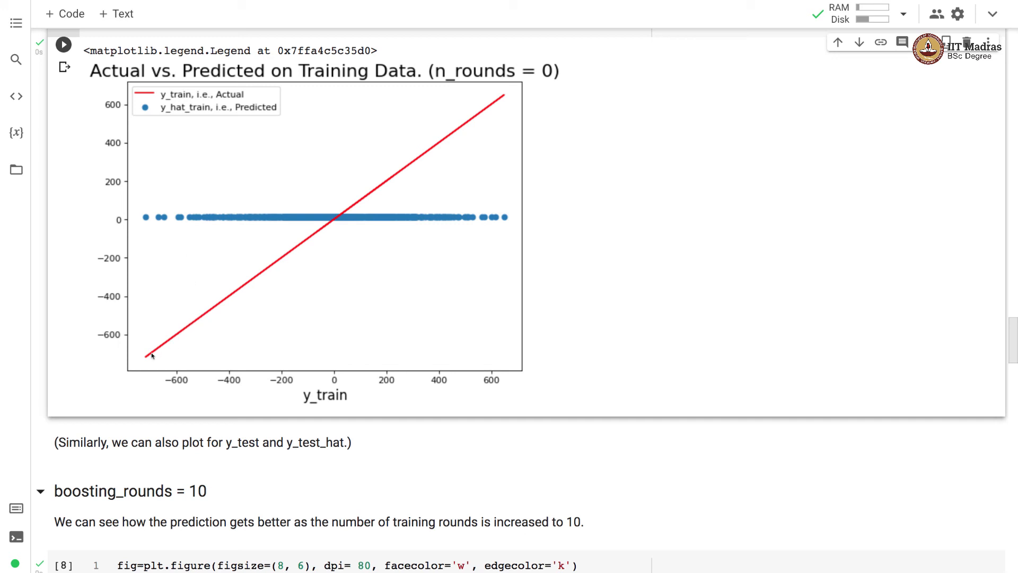
pyautogui.moveTo(192, 301)
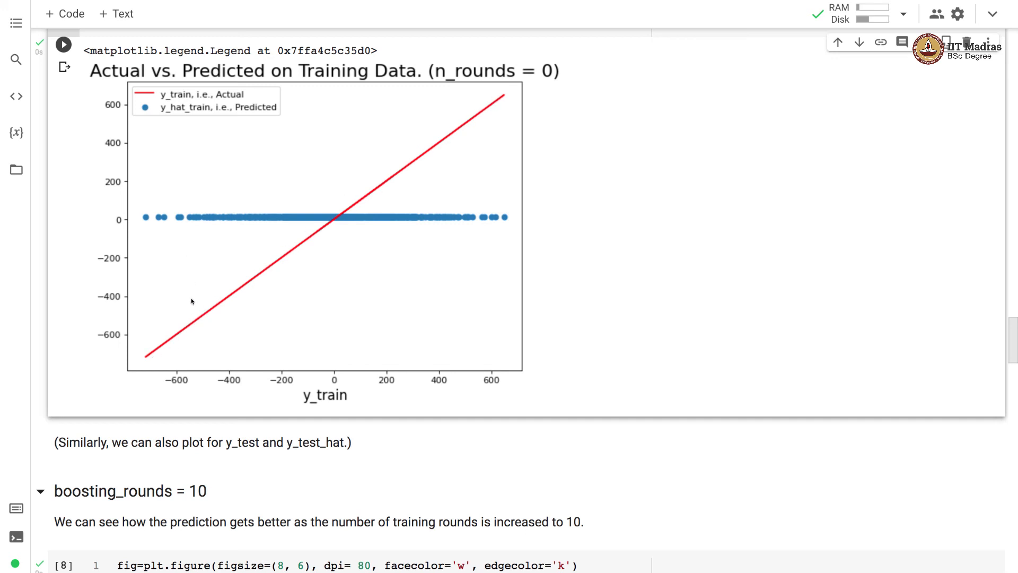
pyautogui.moveTo(148, 217)
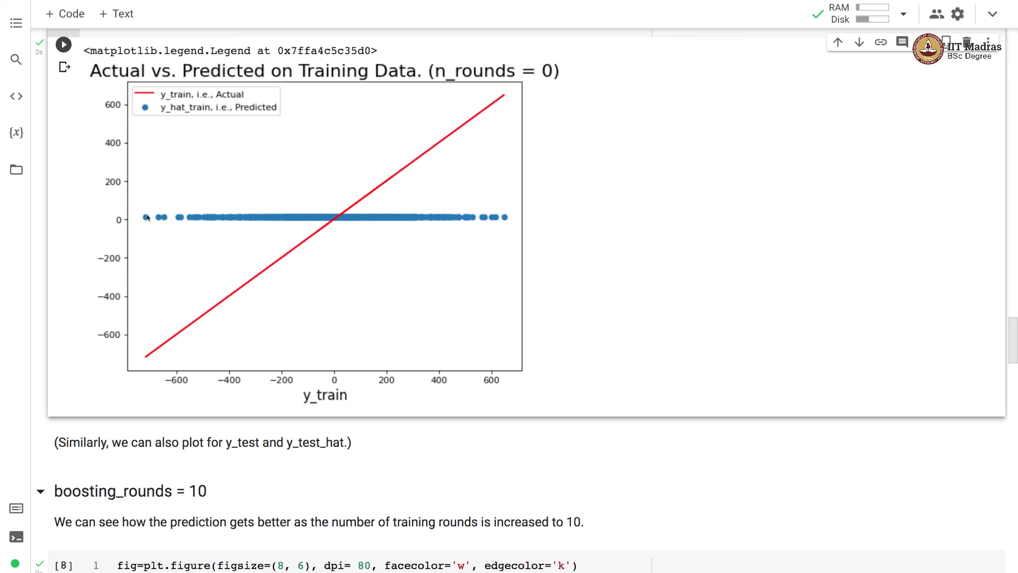
pyautogui.moveTo(288, 224)
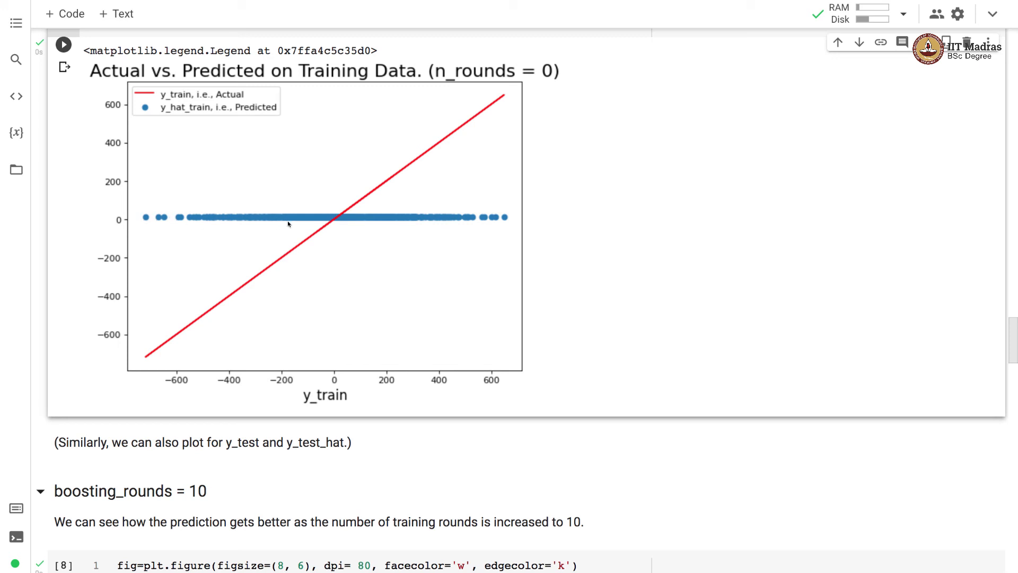
pyautogui.moveTo(144, 221)
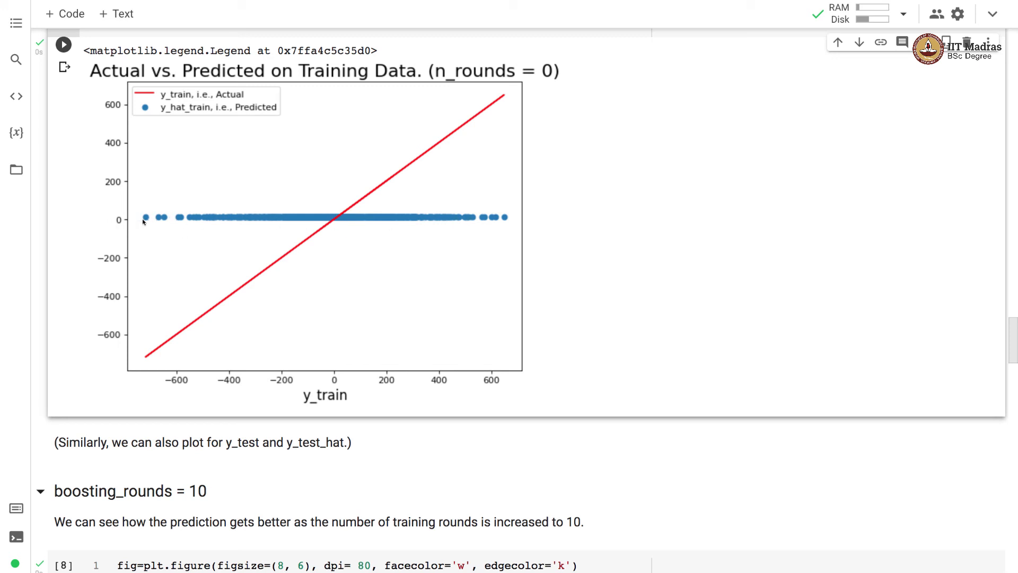
pyautogui.moveTo(200, 218)
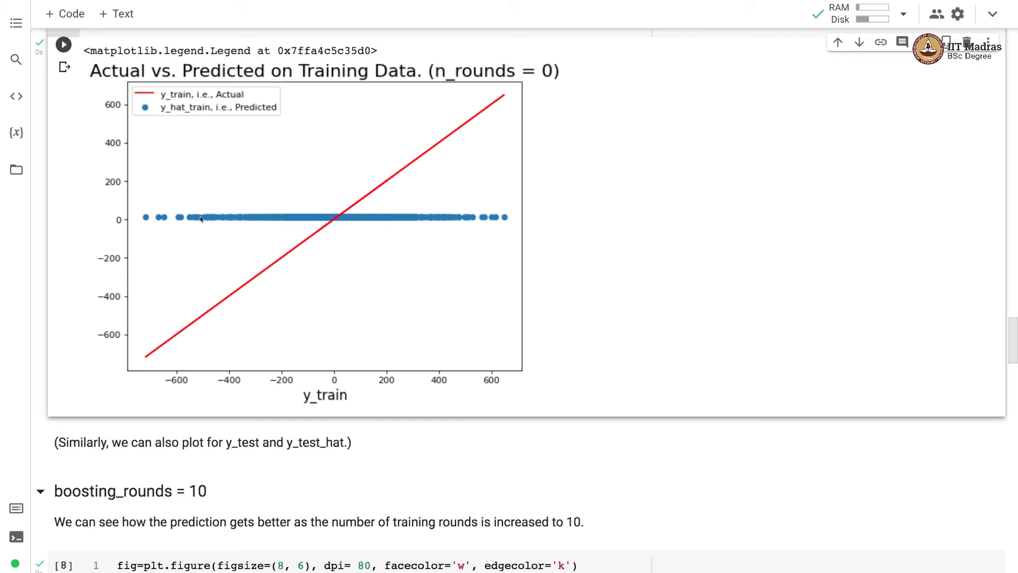
pyautogui.moveTo(474, 216)
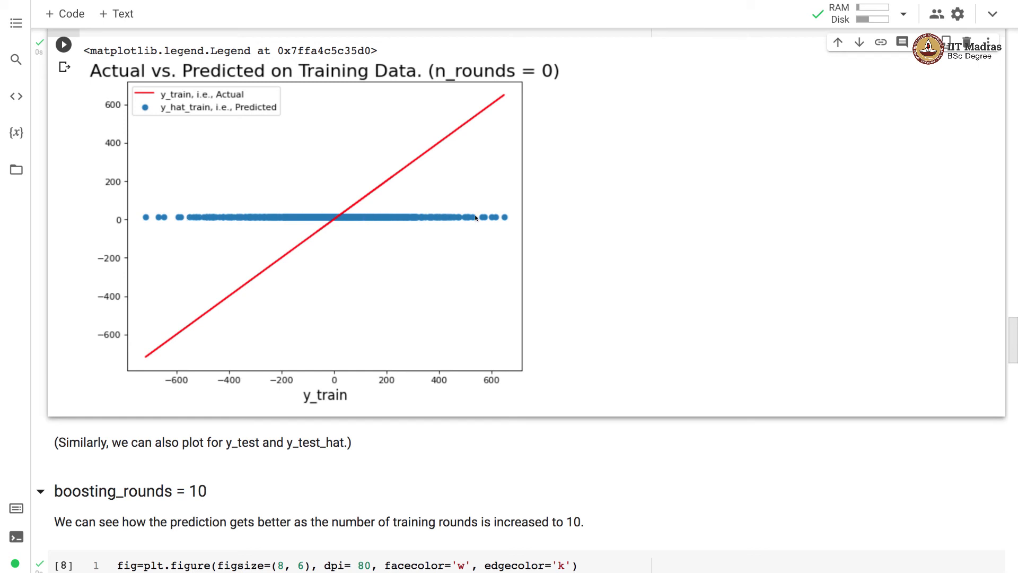
pyautogui.moveTo(139, 219)
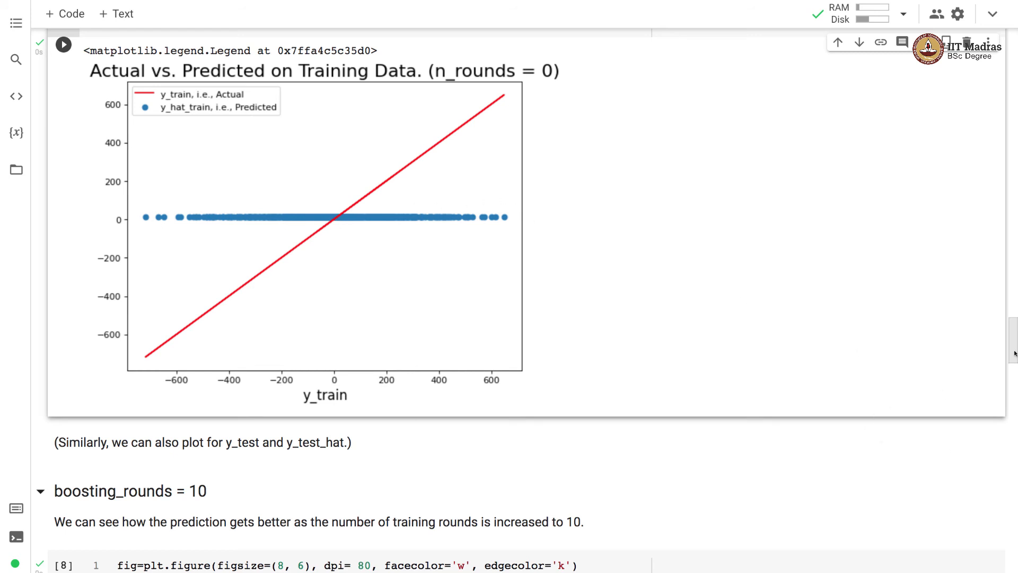
# View the boosting_rounds = 10 scatter plot, predictions tilting toward the diagonal
pyautogui.scroll(-3)
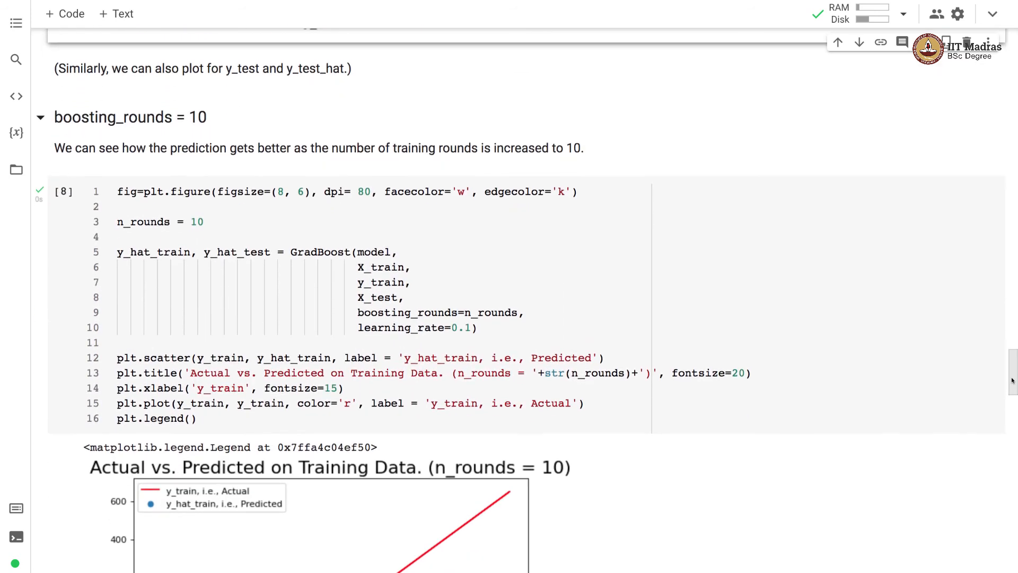
pyautogui.scroll(-3)
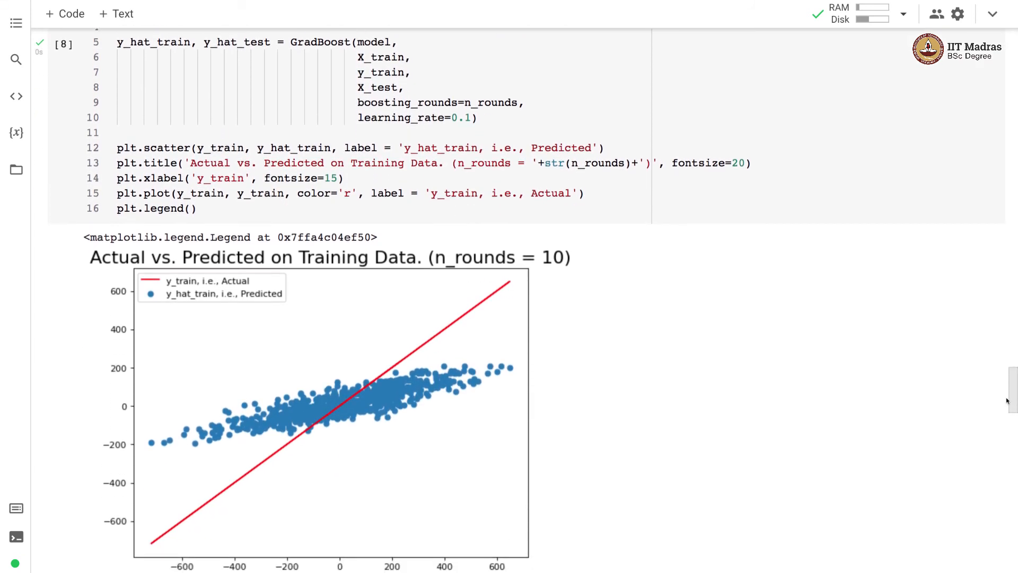
pyautogui.scroll(-3)
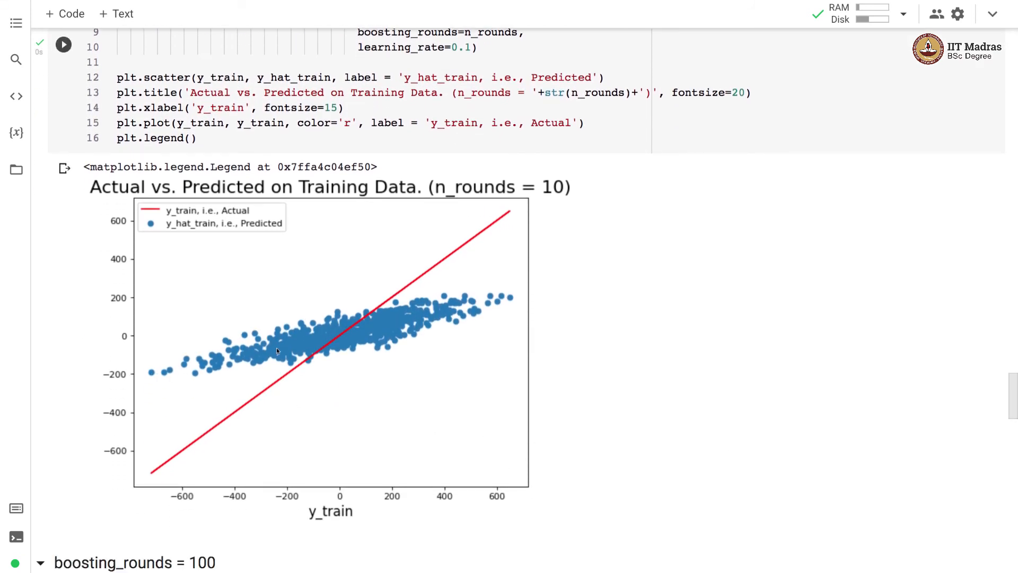
pyautogui.moveTo(130, 353)
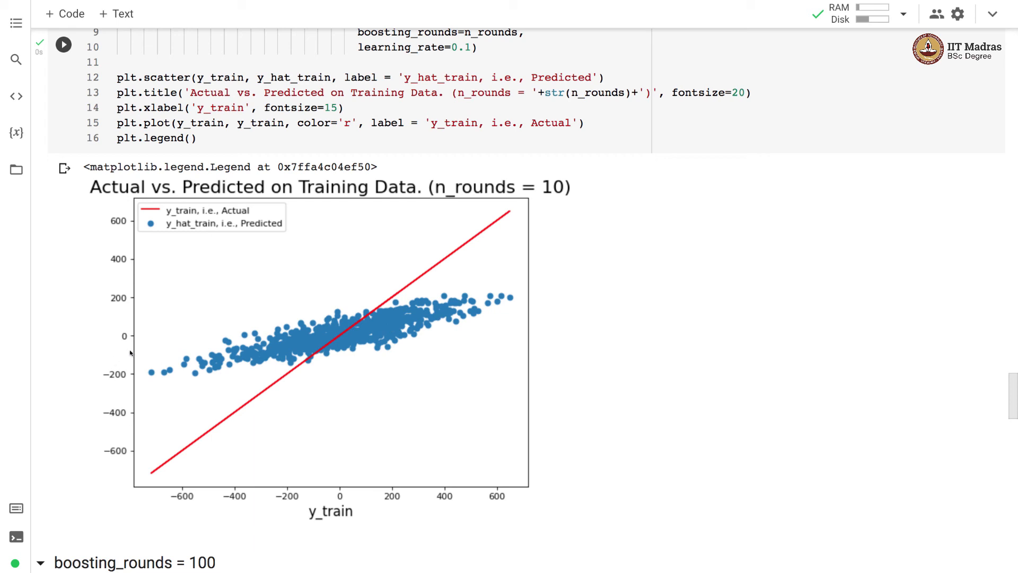
pyautogui.moveTo(392, 332)
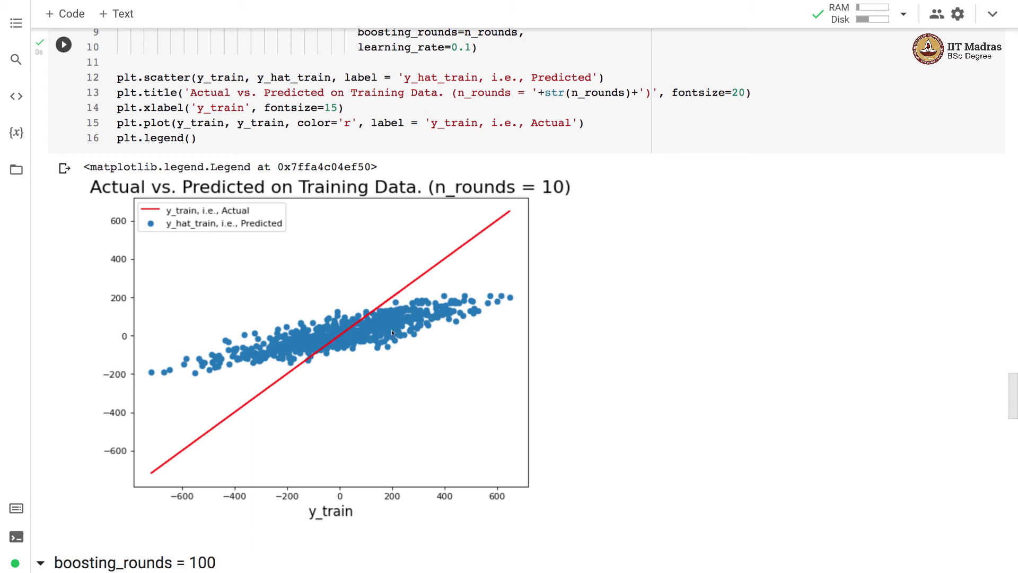
pyautogui.moveTo(477, 306)
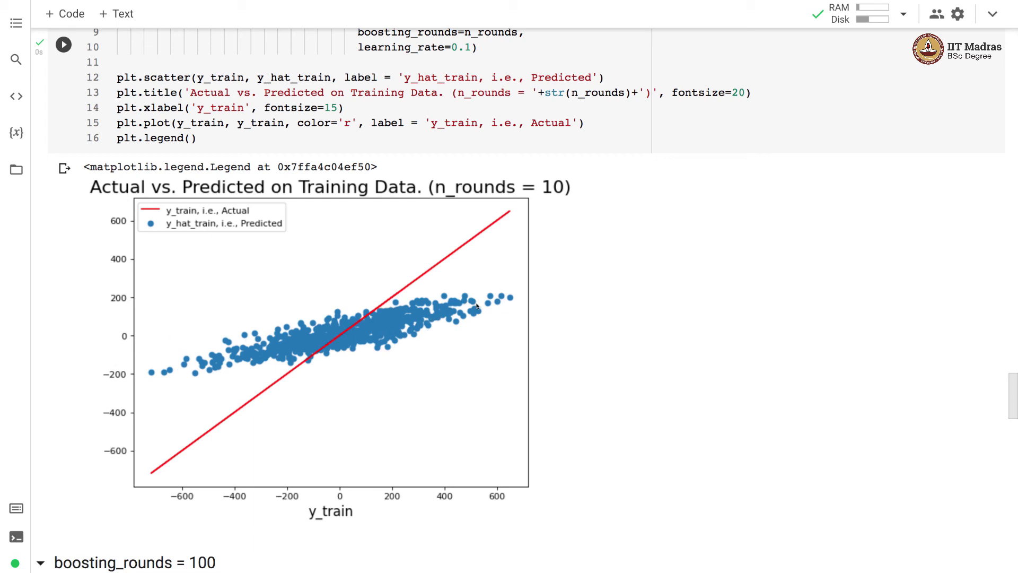
pyautogui.moveTo(216, 379)
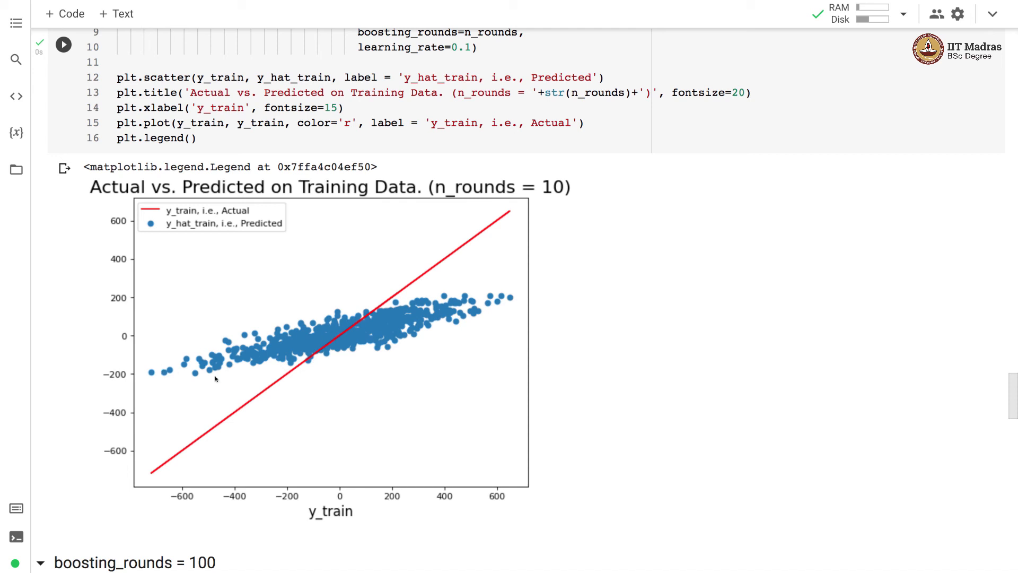
pyautogui.moveTo(461, 306)
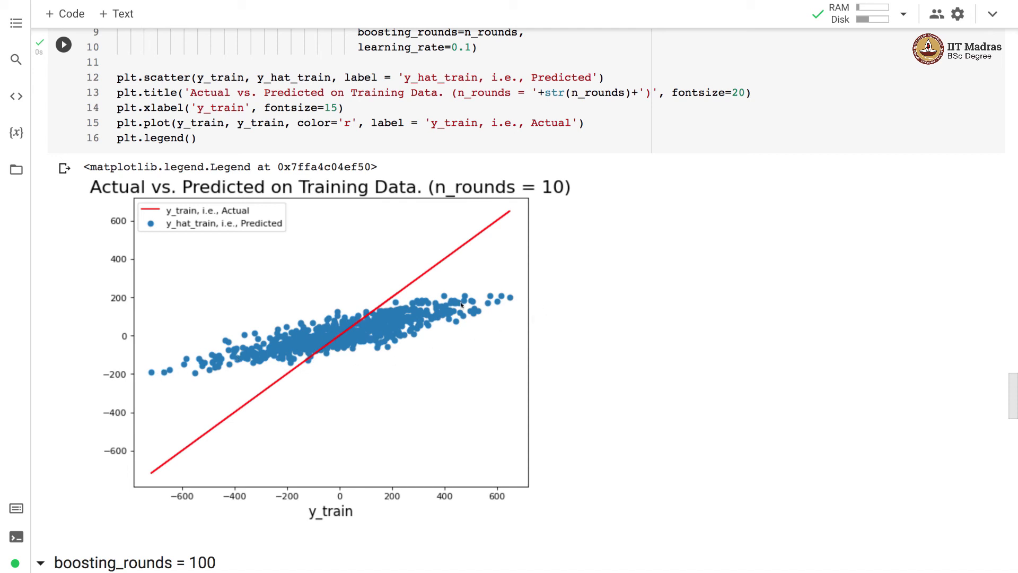
pyautogui.moveTo(1012, 317)
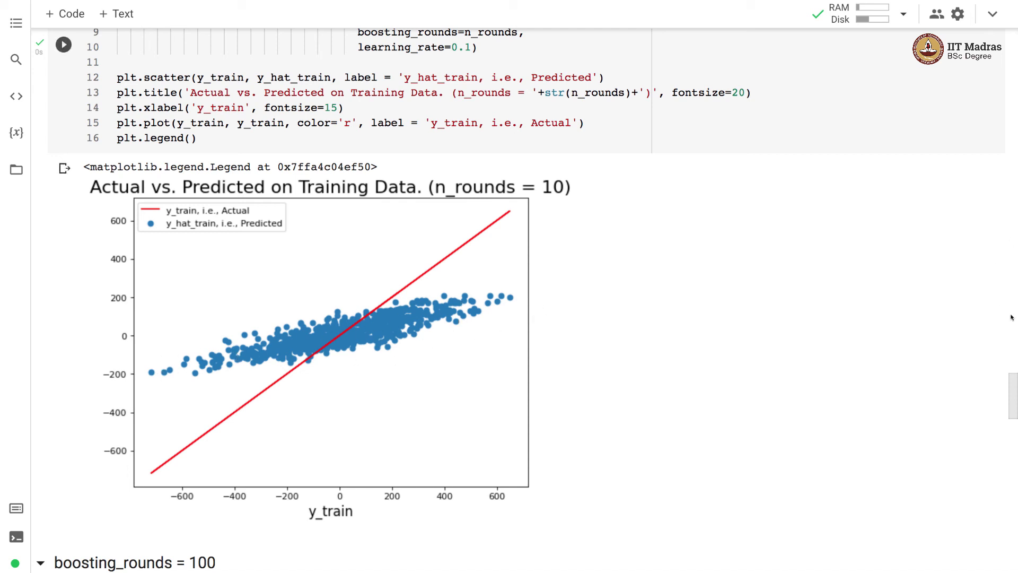
# View the boosting_rounds = 100 scatter plot, predictions hugging the diagonal
pyautogui.scroll(-3)
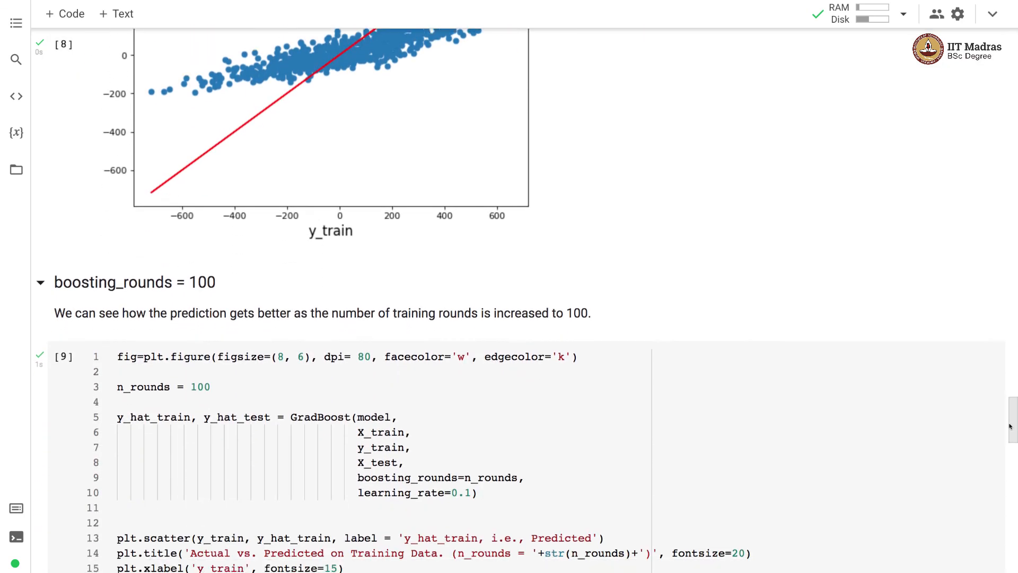
pyautogui.scroll(-3)
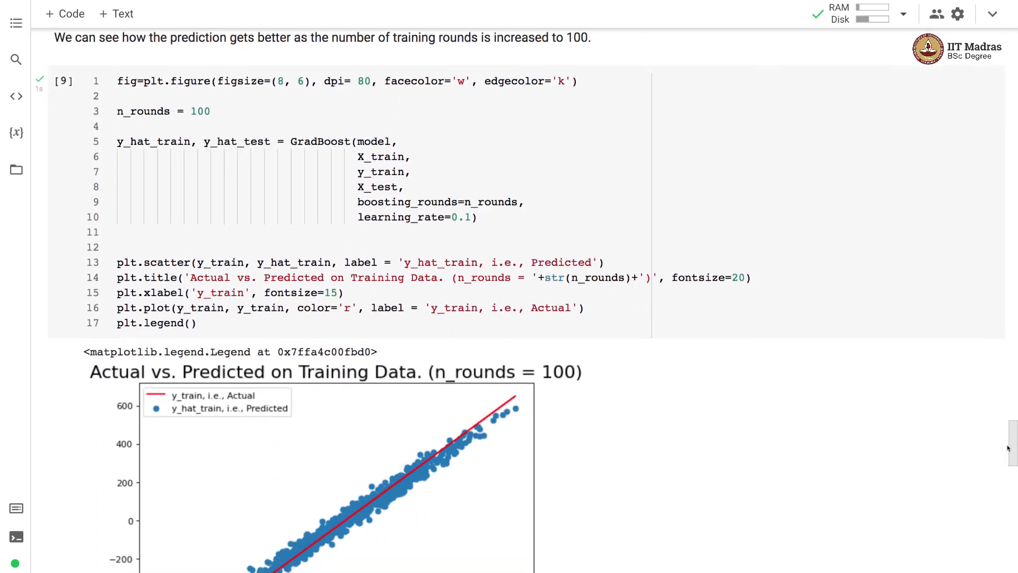
pyautogui.scroll(-3)
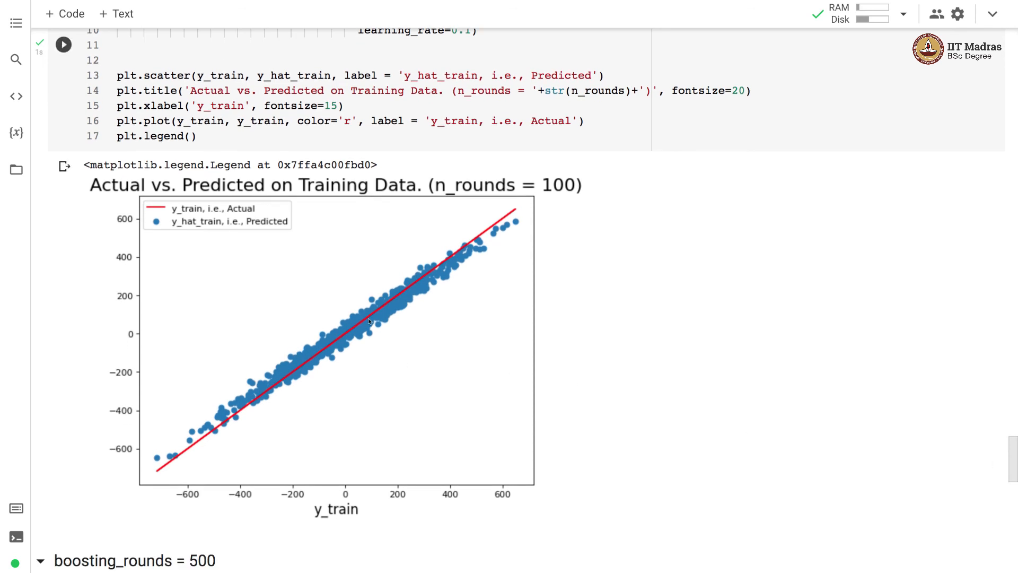
pyautogui.moveTo(366, 346)
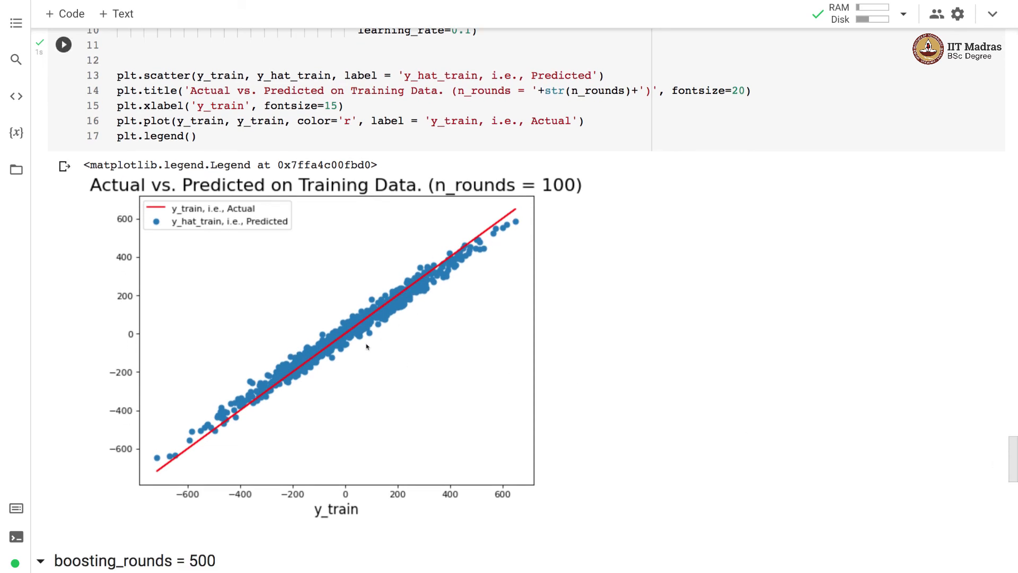
pyautogui.click(63, 44)
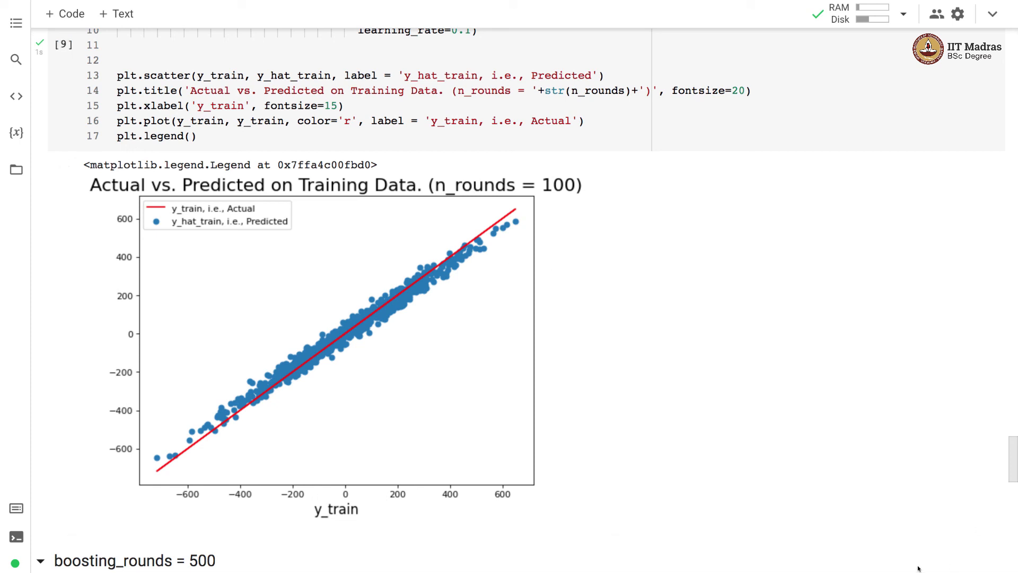
# View the boosting_rounds = 500 scatter plot, predictions almost exactly on the diagonal
pyautogui.scroll(-3)
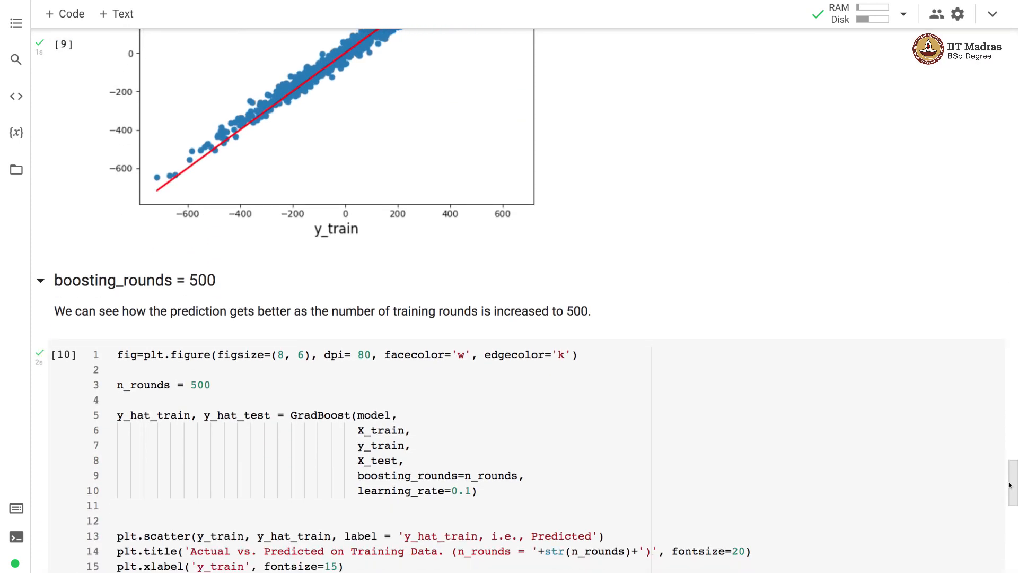
pyautogui.scroll(-3)
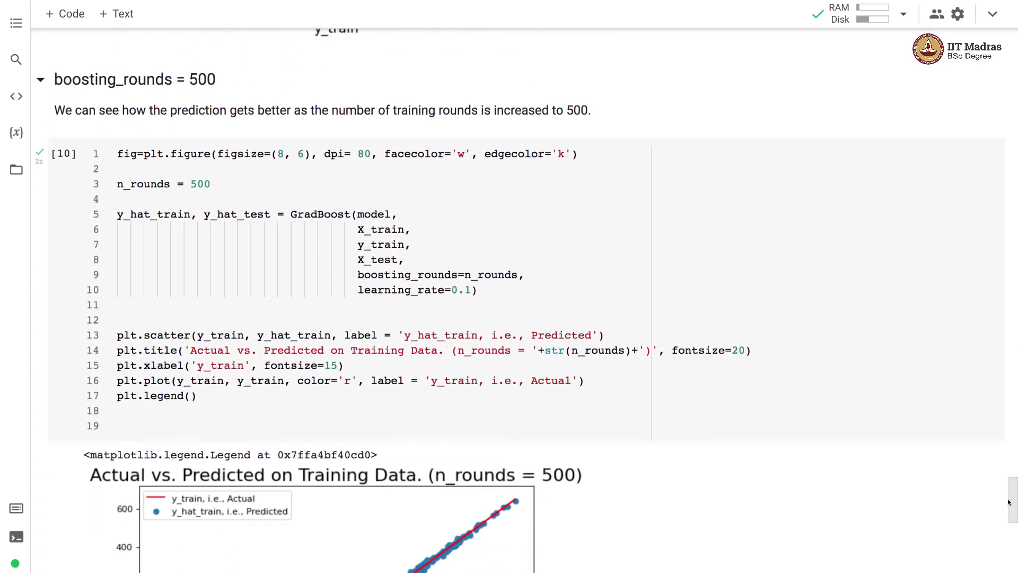
pyautogui.scroll(-3)
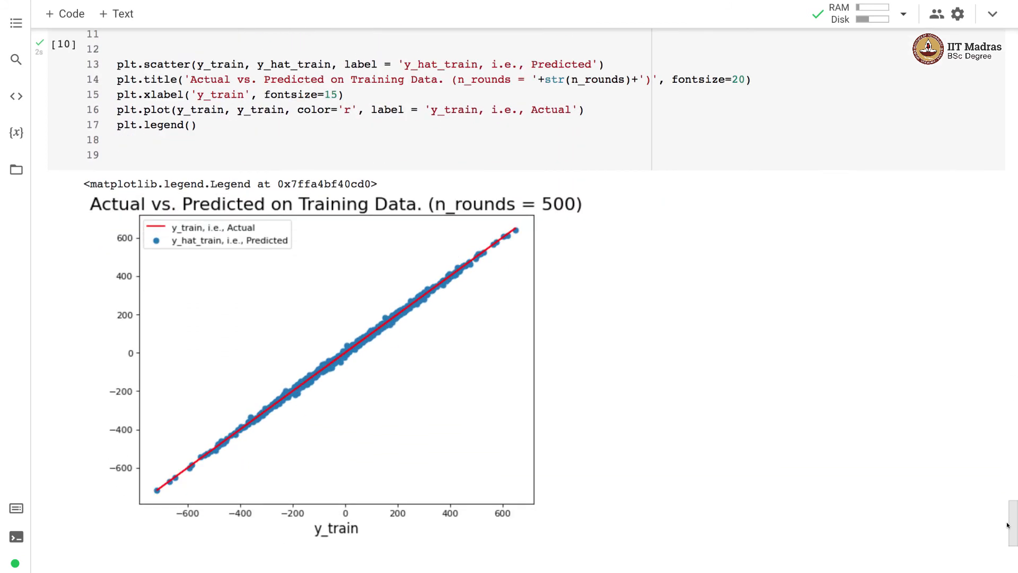
pyautogui.moveTo(446, 447)
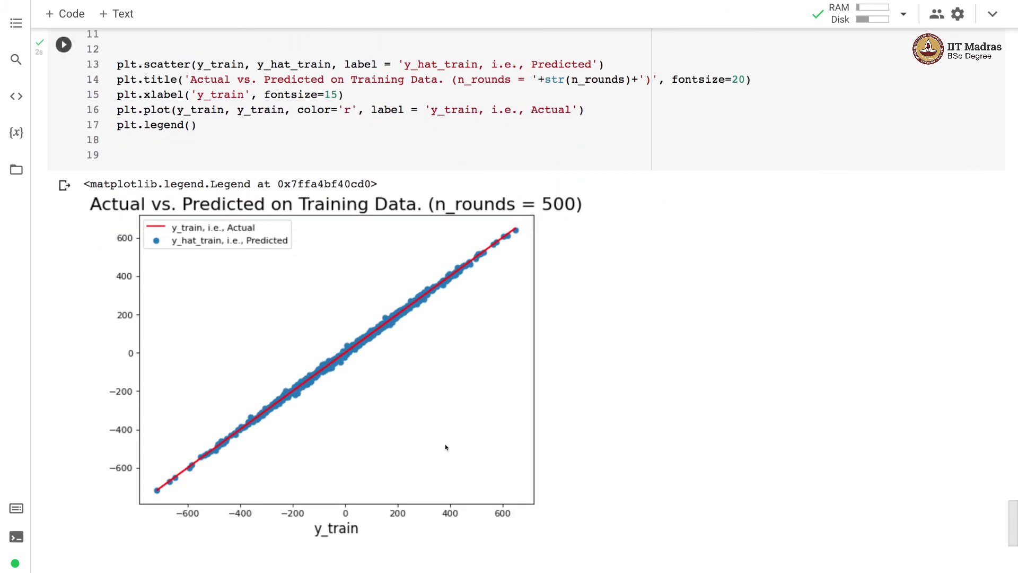
pyautogui.moveTo(365, 352)
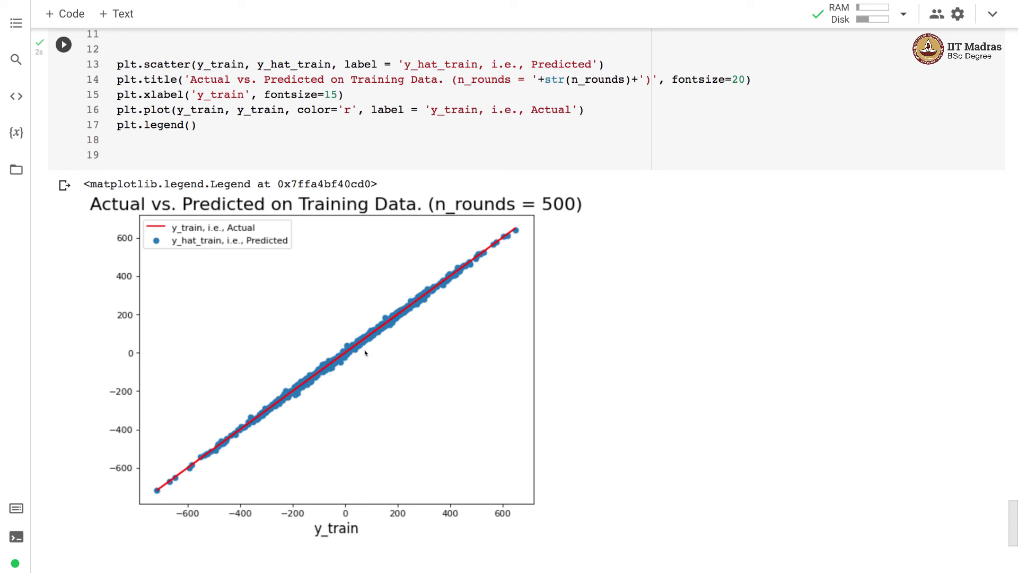
pyautogui.click(63, 44)
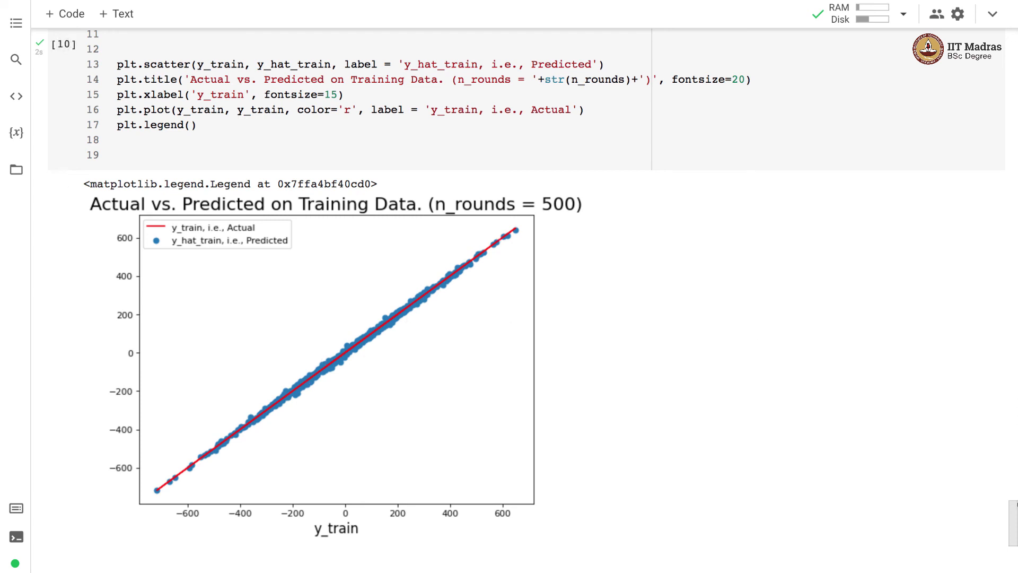
pyautogui.moveTo(1011, 537)
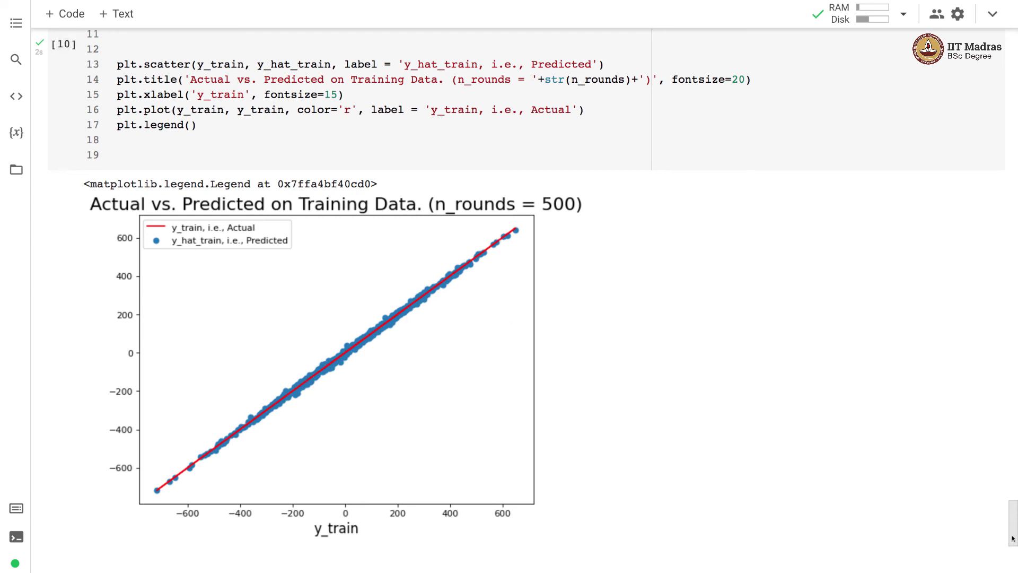